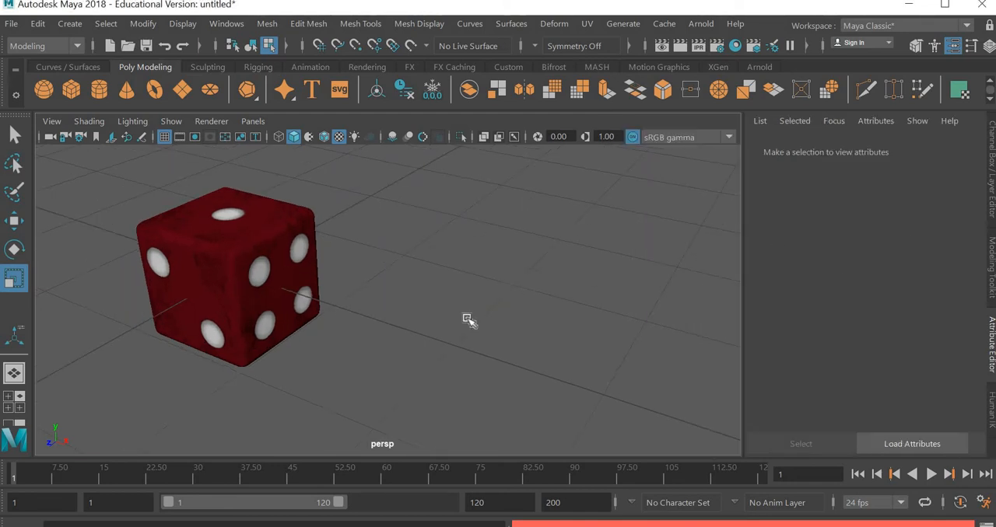
{"action": "mouse_move", "coordinate": [381, 323]}
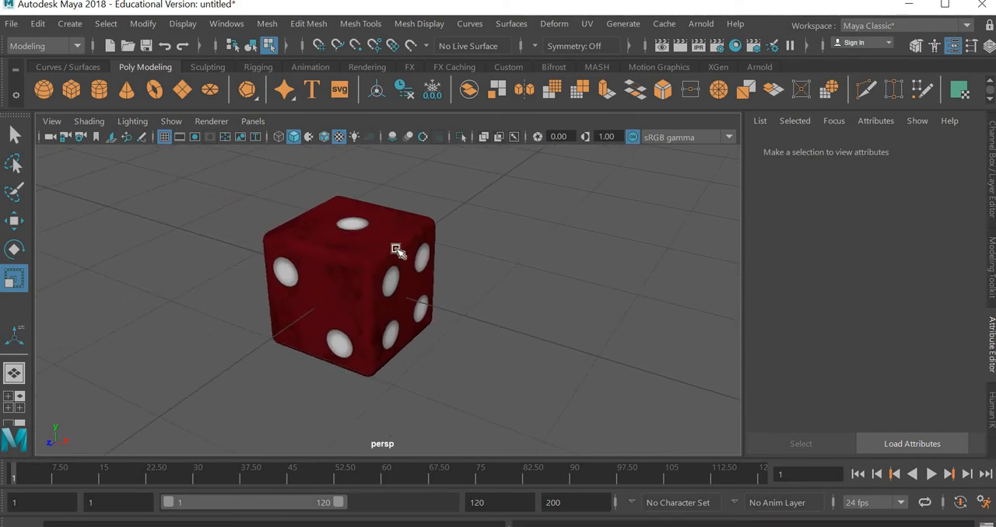
{"action": "mouse_move", "coordinate": [370, 319]}
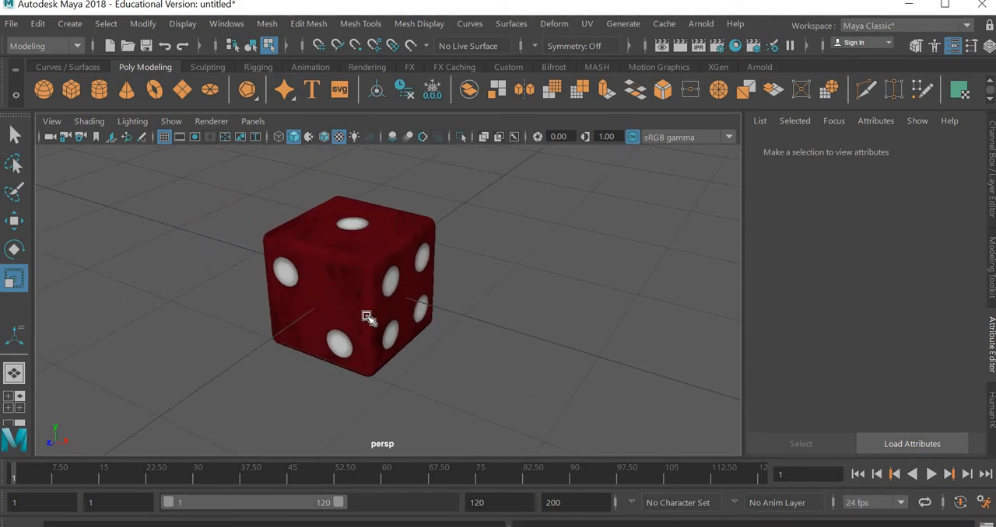
{"action": "mouse_move", "coordinate": [366, 314]}
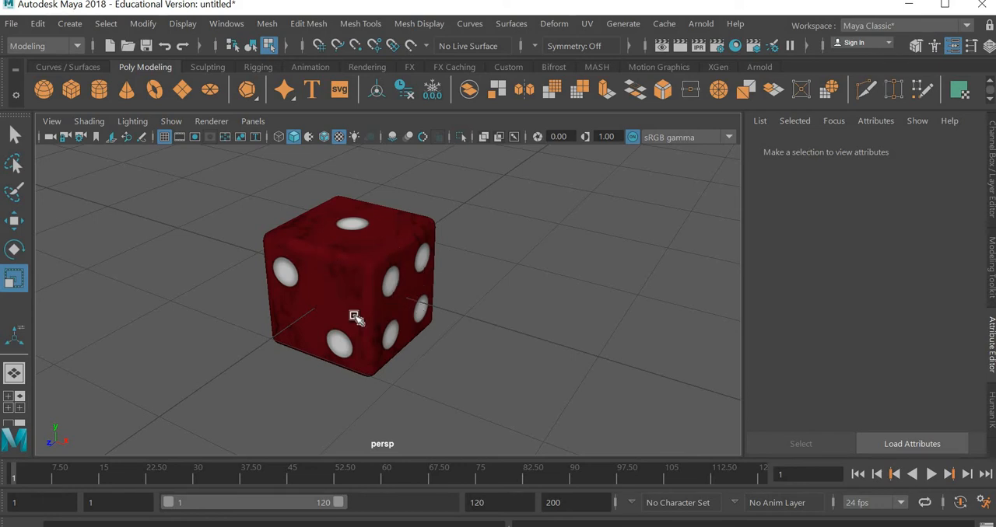
Inspect the finished red dice, then clear the viewport with a new scene
{"action": "left_click_drag", "start_coordinate": [355, 317], "coordinate": [435, 333]}
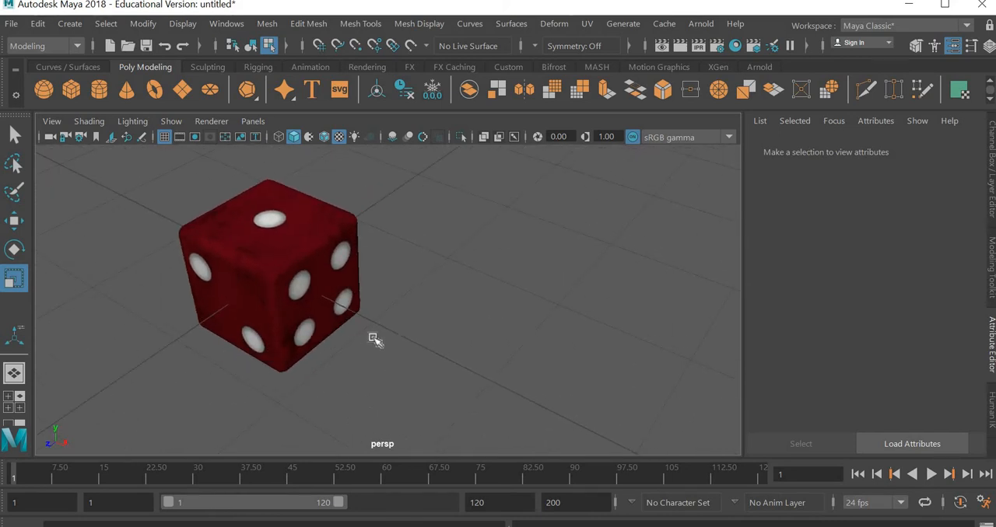
{"action": "left_click", "coordinate": [13, 23]}
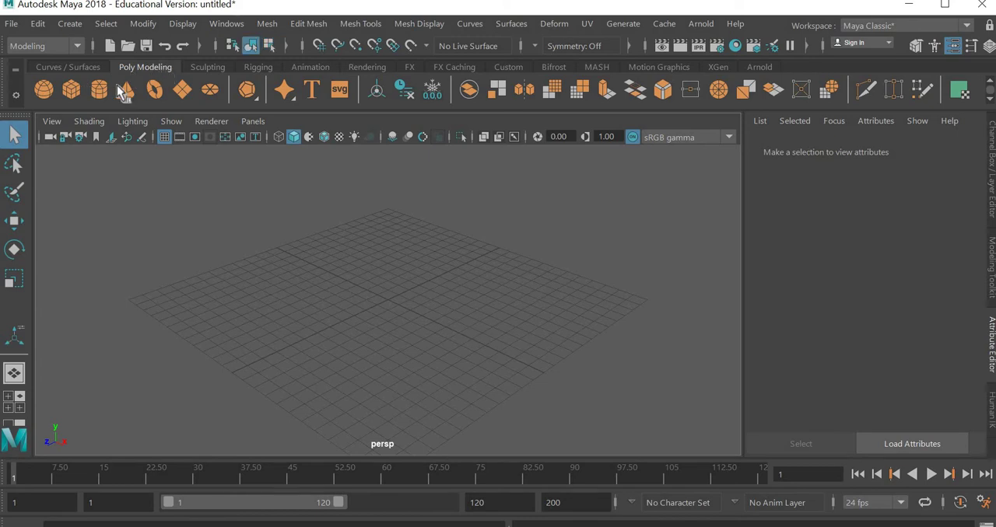
Create a polygon cube and bevel all its edges with Fraction 0.15
{"action": "left_click", "coordinate": [44, 88]}
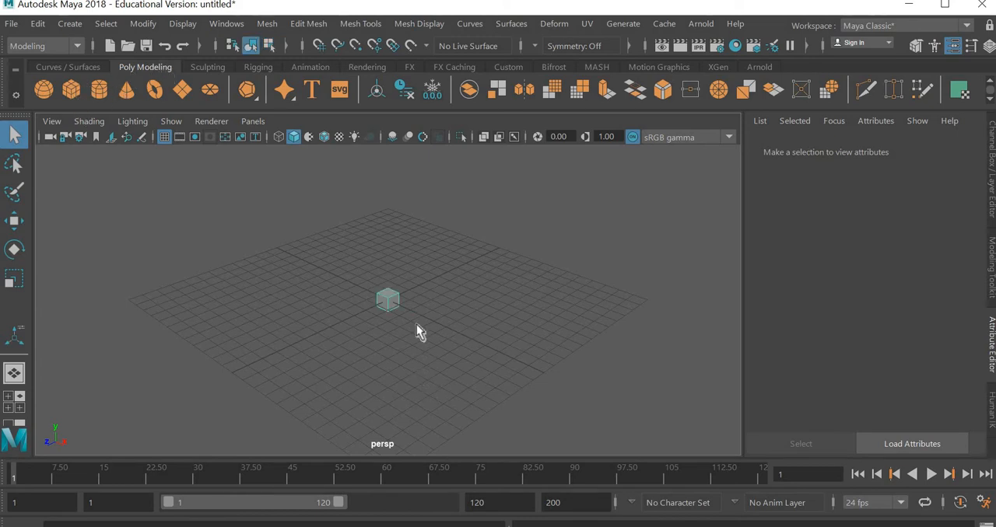
{"action": "left_click", "coordinate": [385, 302]}
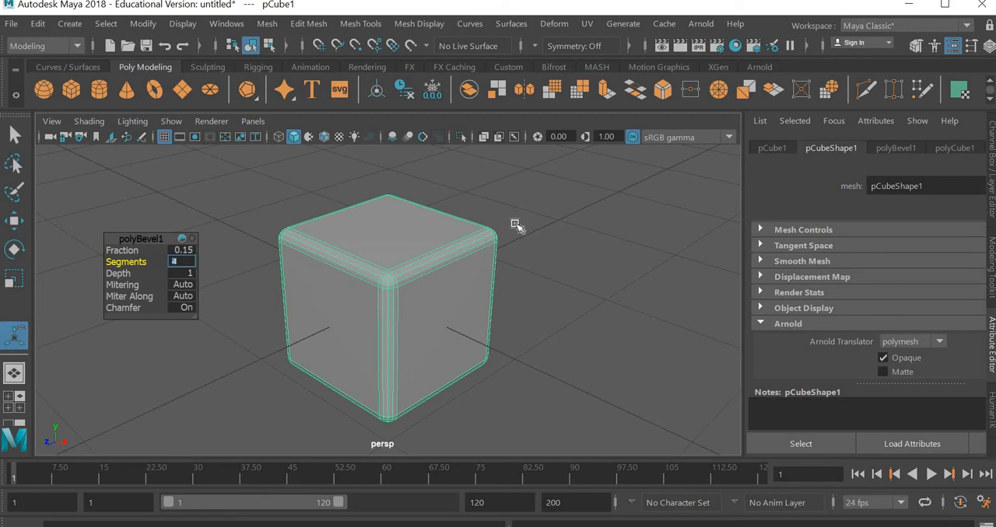
{"action": "left_click", "coordinate": [566, 271]}
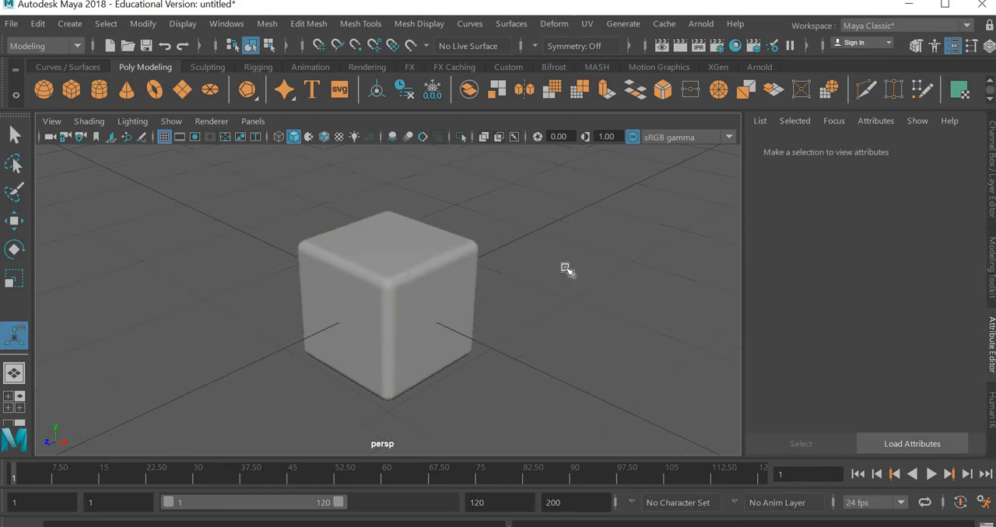
{"action": "left_click_drag", "start_coordinate": [567, 271], "coordinate": [423, 346]}
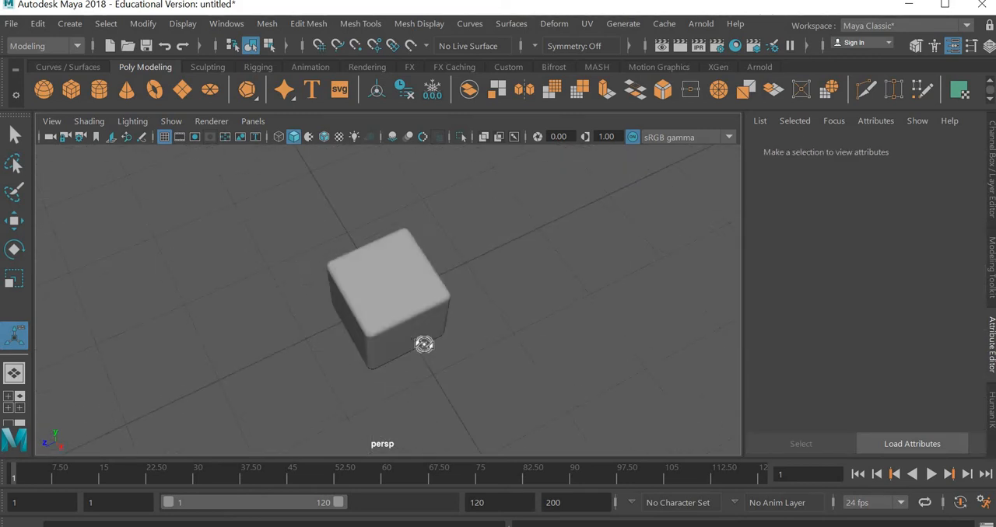
Assign the cube a new Lambert material renamed 'dice'
{"action": "left_click_drag", "start_coordinate": [423, 345], "coordinate": [420, 283]}
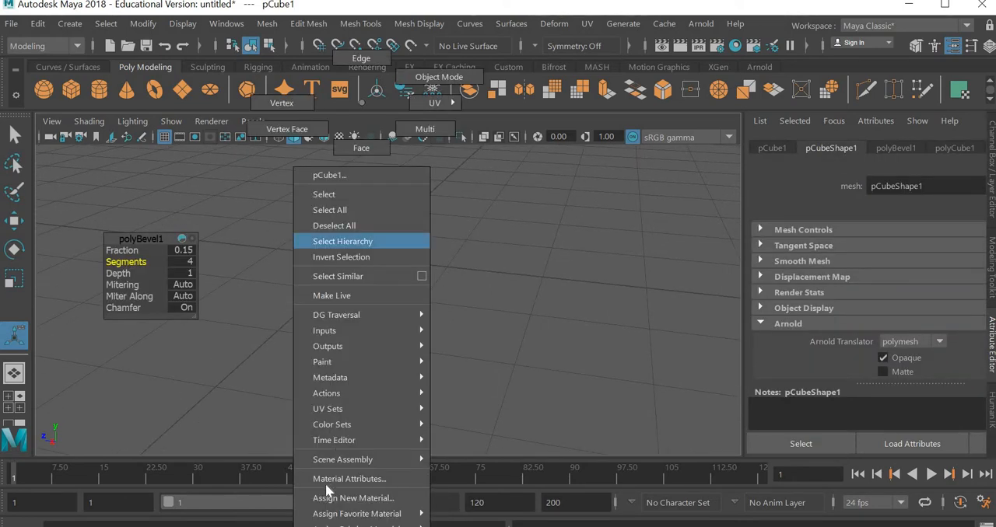
{"action": "left_click", "coordinate": [351, 497]}
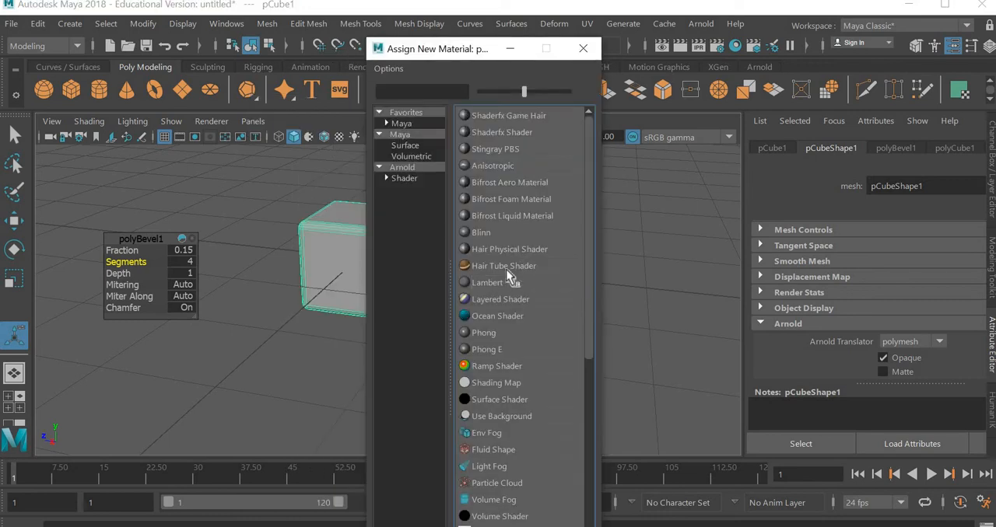
{"action": "left_click", "coordinate": [581, 48]}
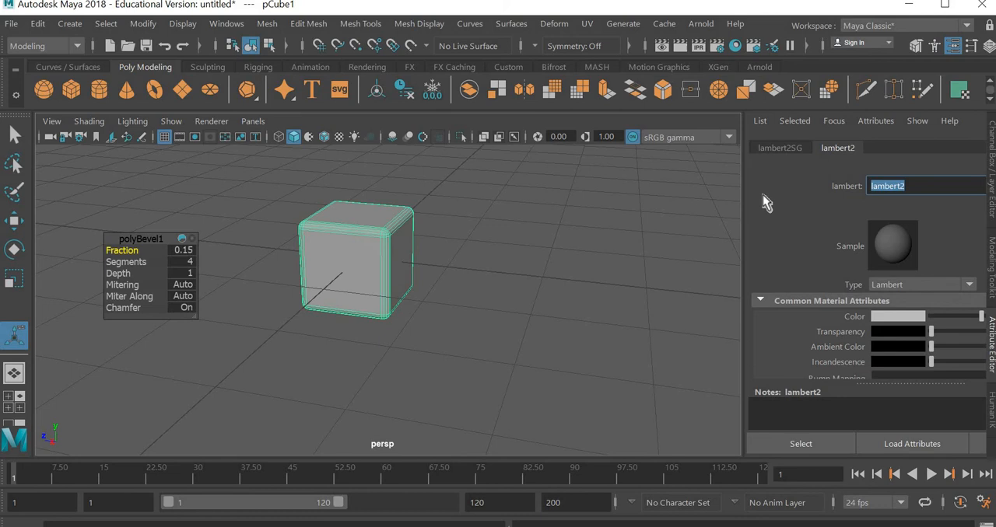
{"action": "type", "text": "d"}
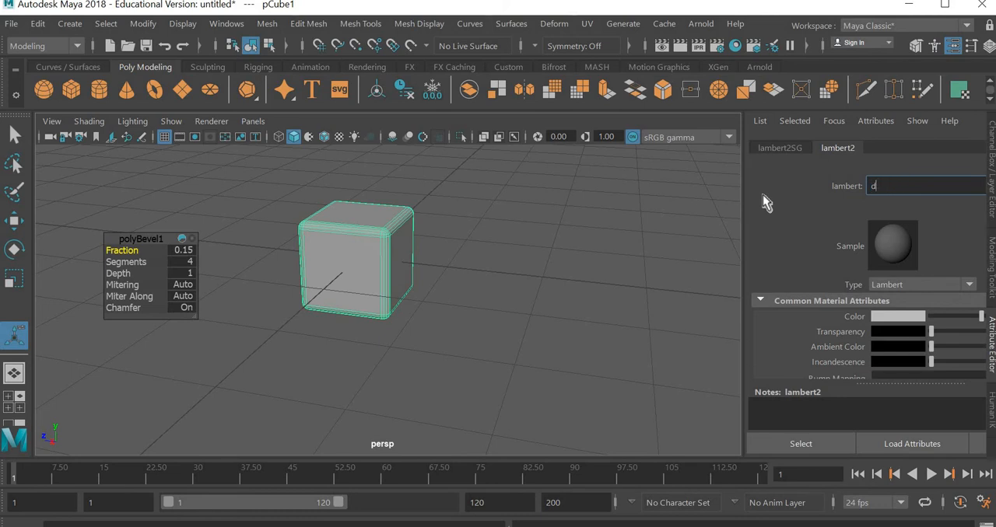
{"action": "type", "text": "ice"}
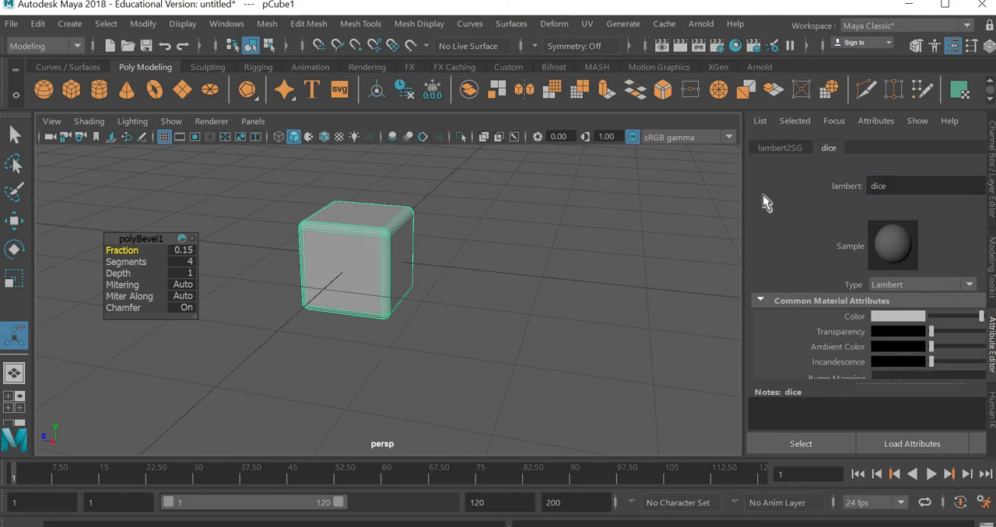
{"action": "mouse_move", "coordinate": [438, 236]}
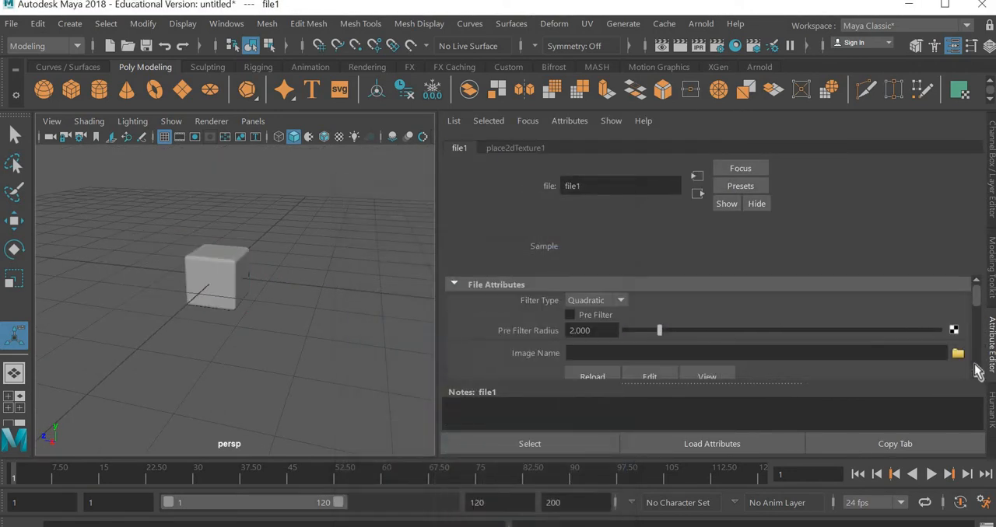
Add a File node to the material's Color and browse for its image
{"action": "left_click", "coordinate": [956, 353]}
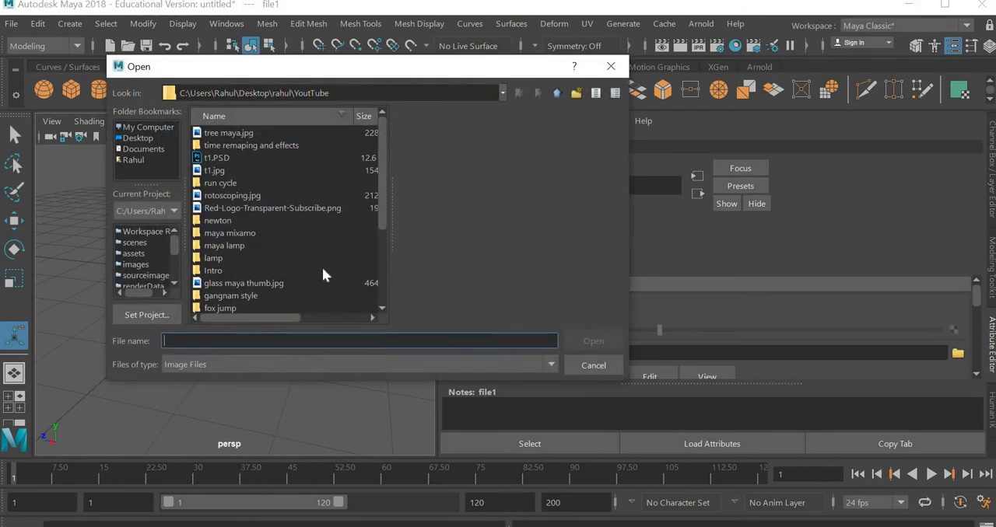
{"action": "mouse_move", "coordinate": [221, 268]}
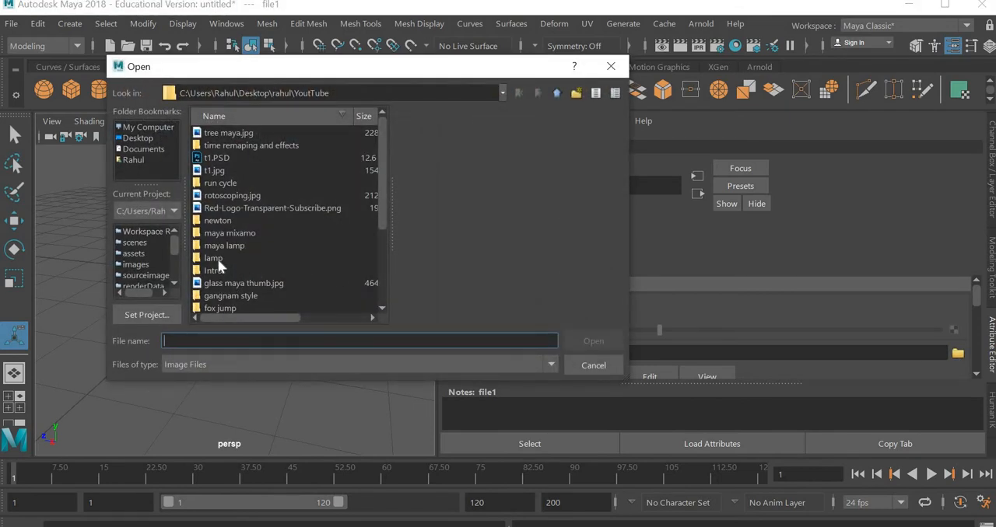
{"action": "left_click", "coordinate": [218, 209]}
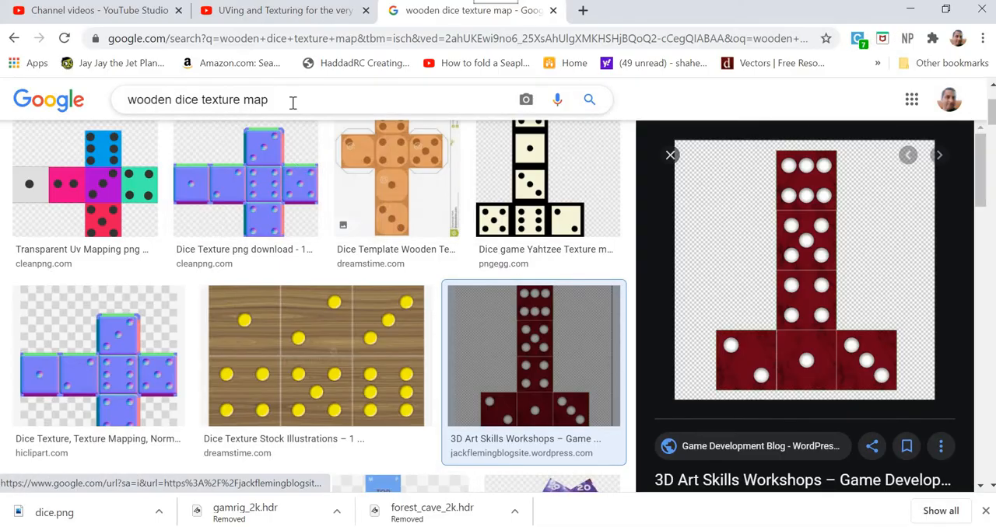
Search Google Images for a wooden dice texture map and follow the template result to Dreamstime
{"action": "triple_click", "coordinate": [196, 99]}
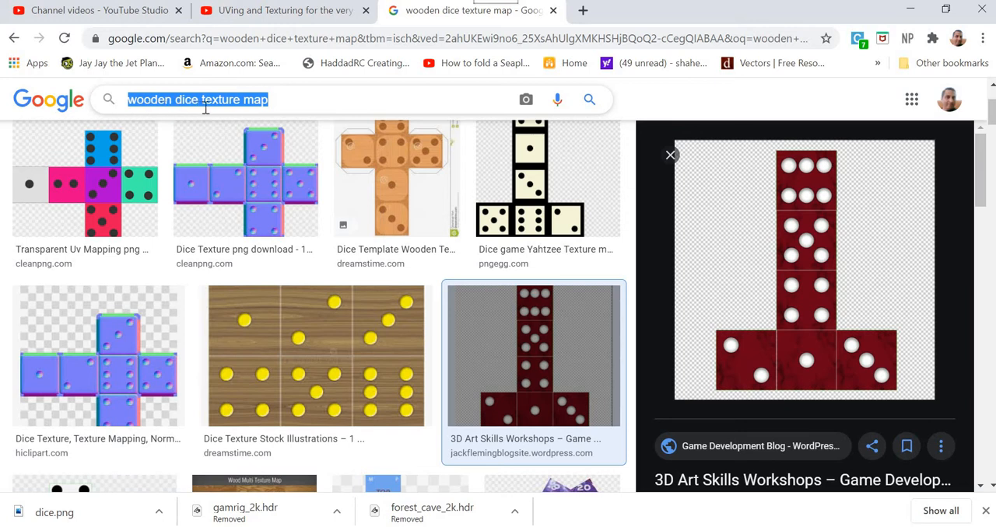
{"action": "left_click", "coordinate": [397, 179]}
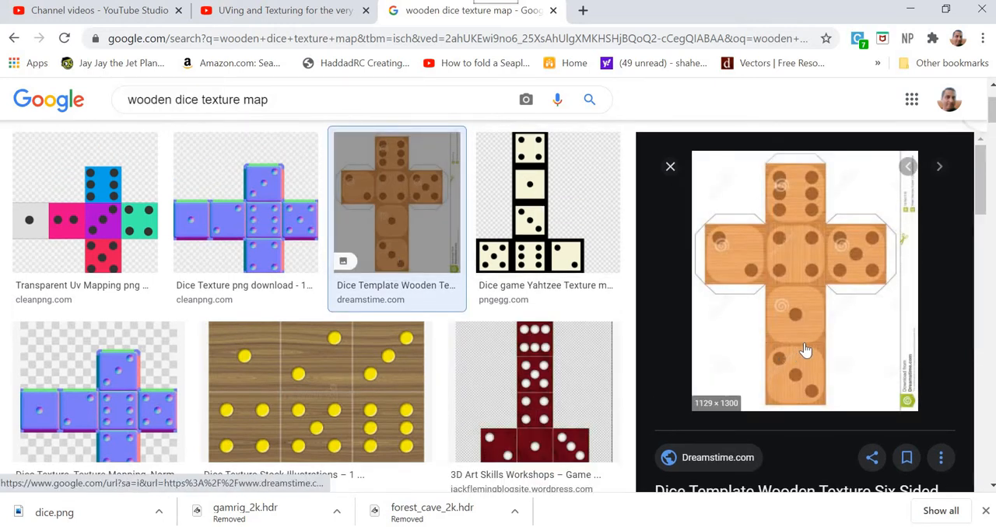
{"action": "mouse_move", "coordinate": [816, 282]}
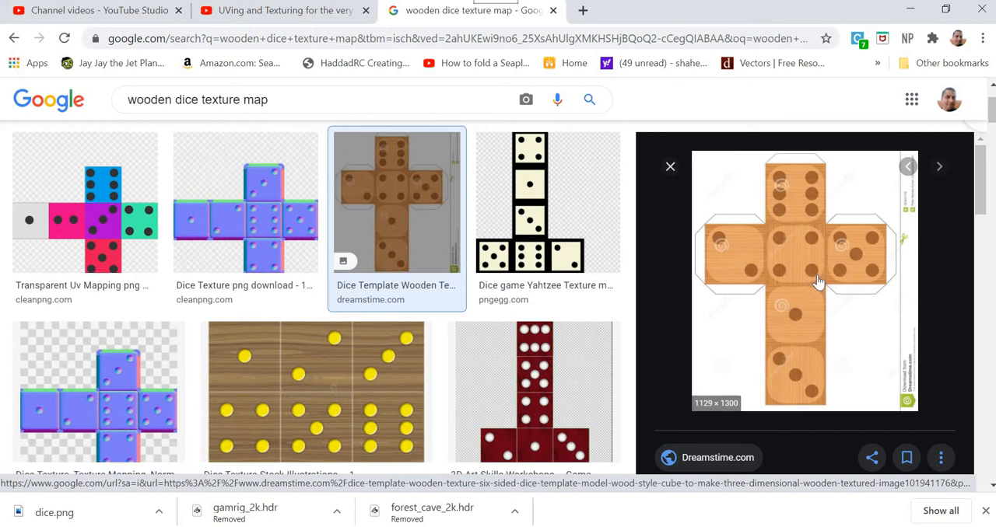
{"action": "left_click", "coordinate": [803, 272]}
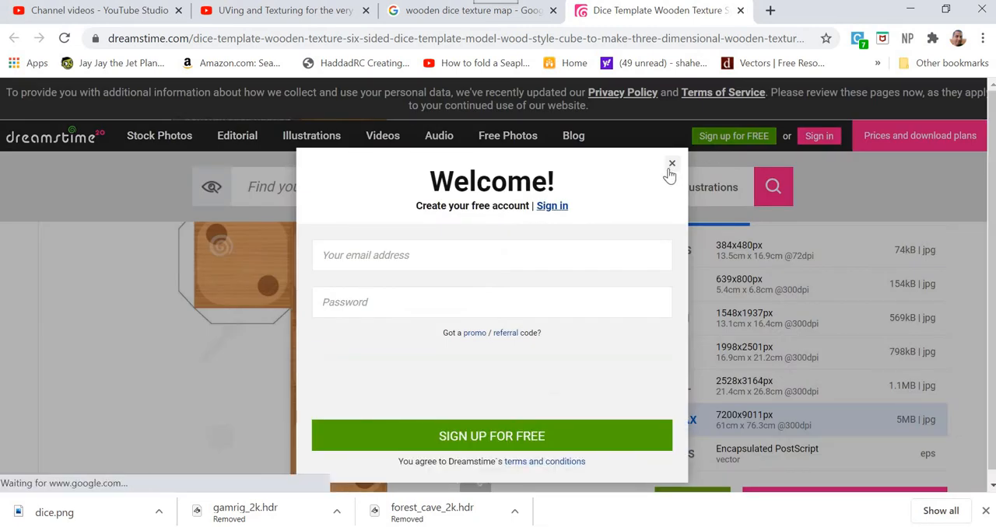
Save the wooden dice template as dice.jpg in the YouTube folder, replacing the existing copy
{"action": "right_click", "coordinate": [339, 311]}
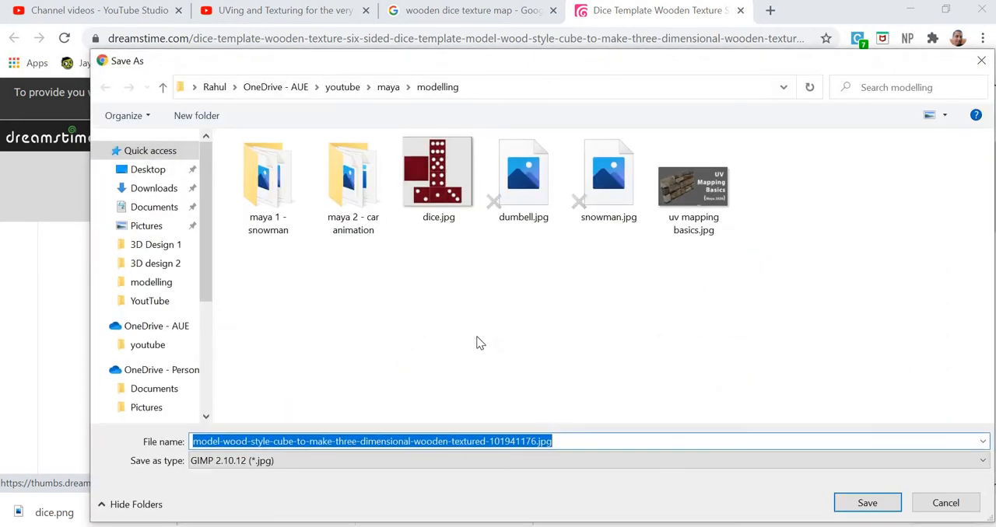
{"action": "mouse_move", "coordinate": [638, 361]}
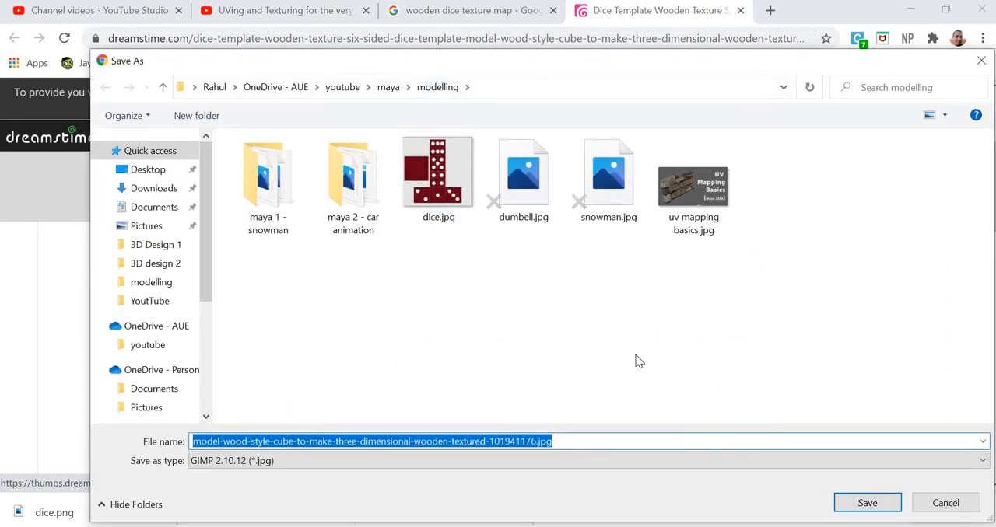
{"action": "type", "text": "dice-template-wooden-texture-six-sided-dice-template-model-wood-style-cube-to-make-three-dimensional-wooden-textured-101941176.jpg"}
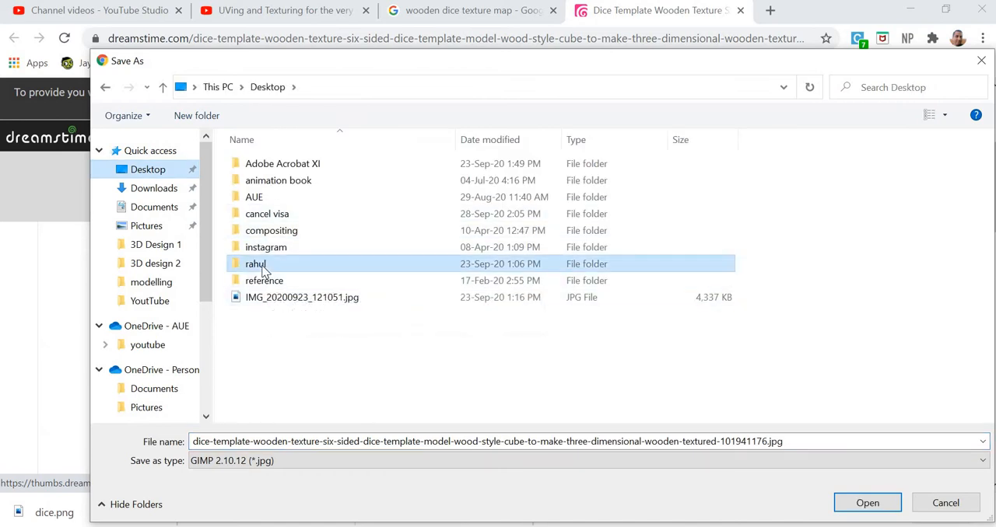
{"action": "double_click", "coordinate": [255, 264]}
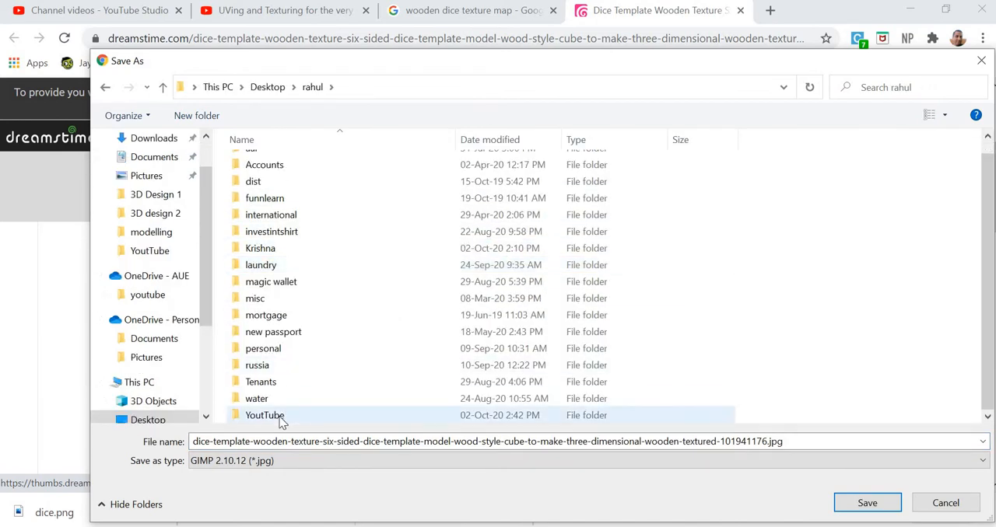
{"action": "double_click", "coordinate": [265, 414]}
{"action": "type", "text": "dice"}
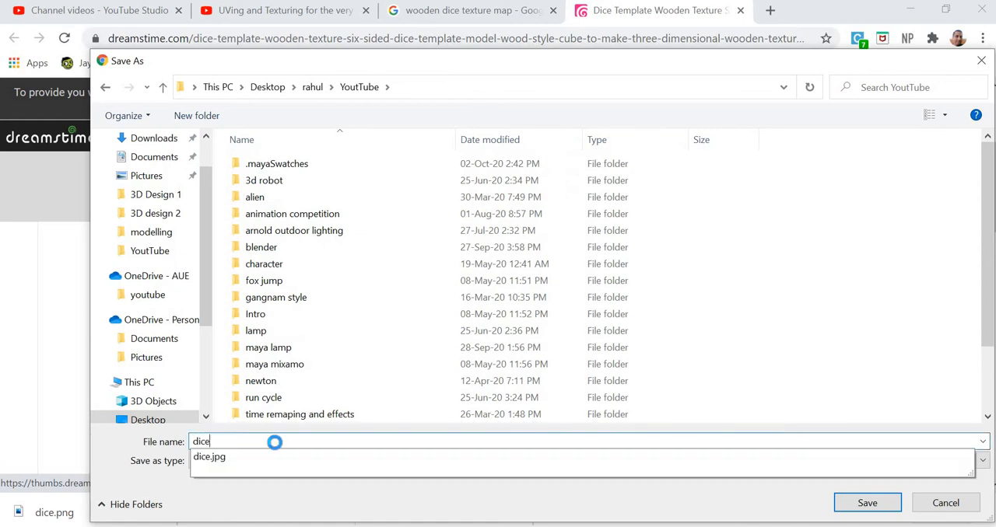
{"action": "left_click", "coordinate": [866, 503]}
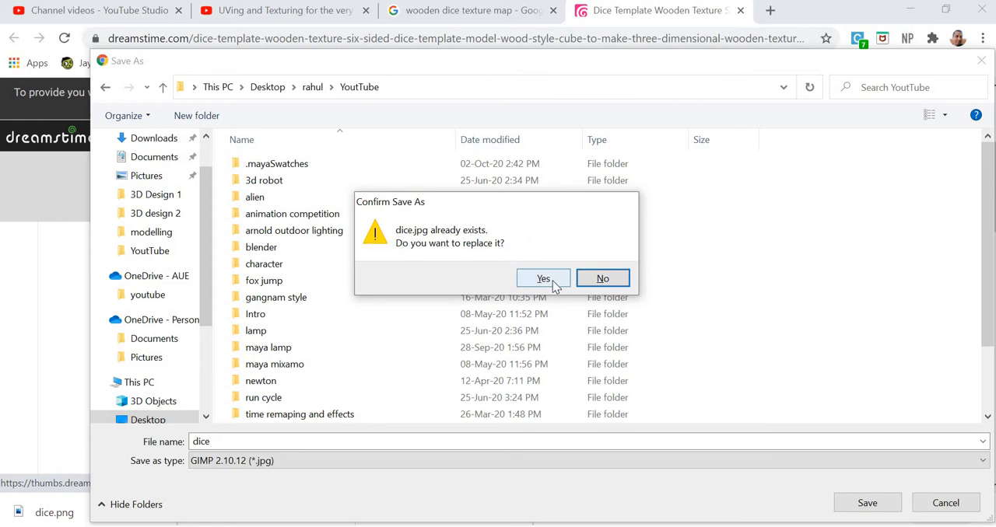
{"action": "left_click", "coordinate": [543, 278]}
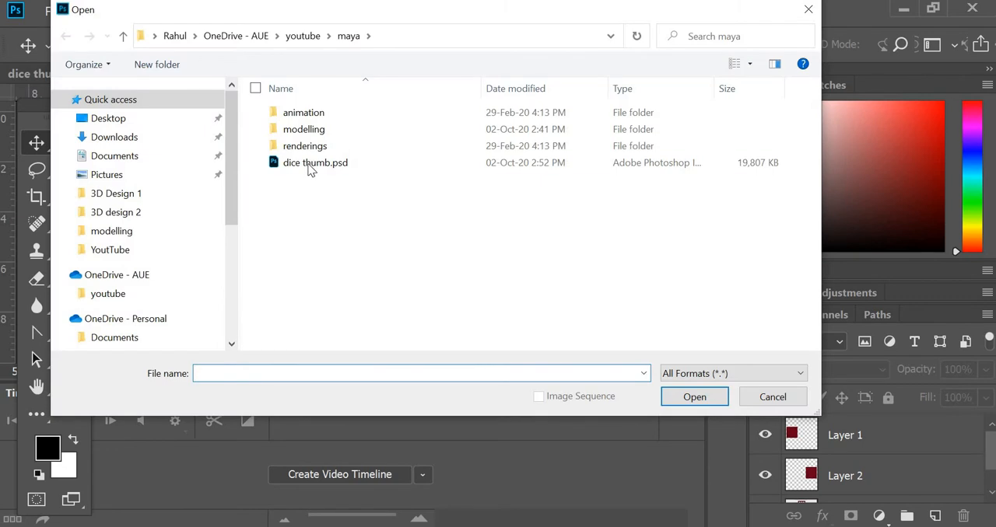
Open dice.jpg from the YouTube folder in Photoshop
{"action": "left_click", "coordinate": [108, 118]}
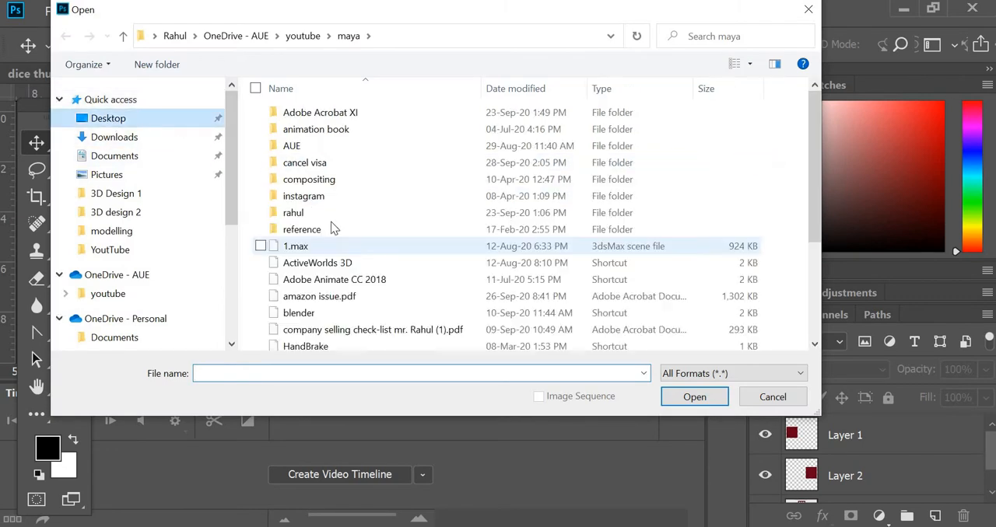
{"action": "left_click", "coordinate": [109, 118]}
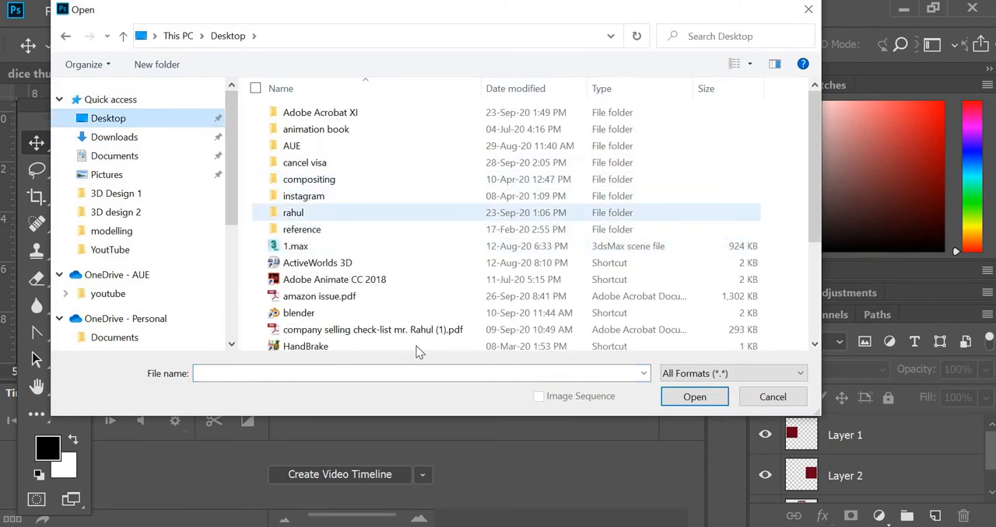
{"action": "double_click", "coordinate": [292, 211]}
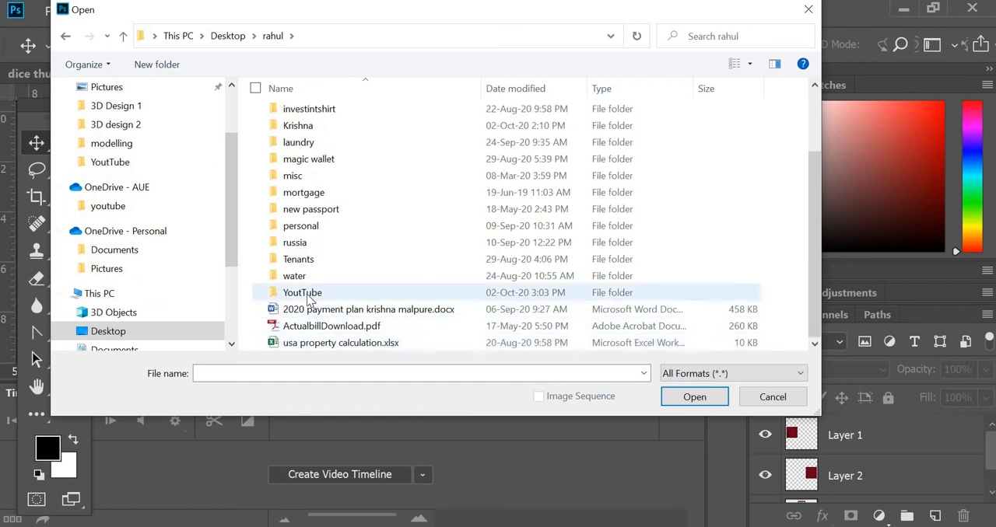
{"action": "double_click", "coordinate": [302, 292]}
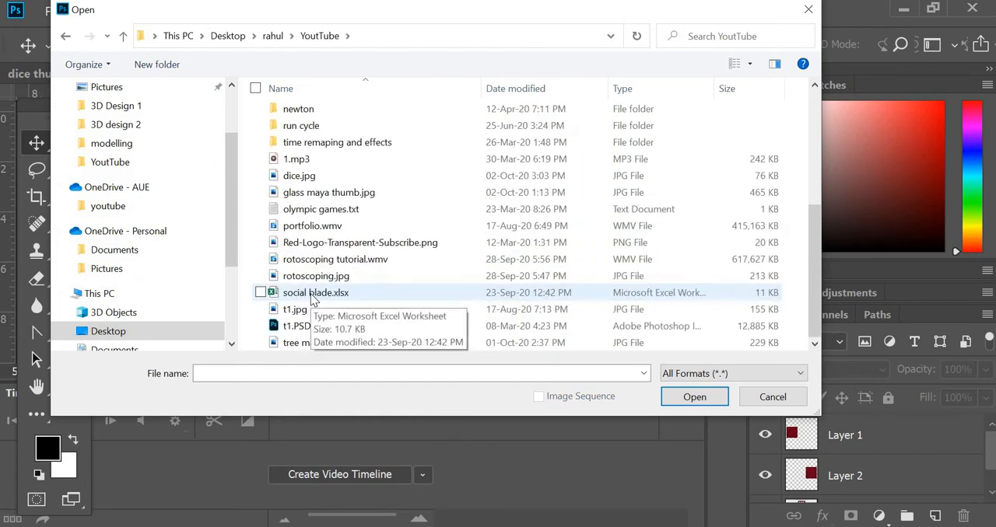
{"action": "left_click", "coordinate": [298, 174]}
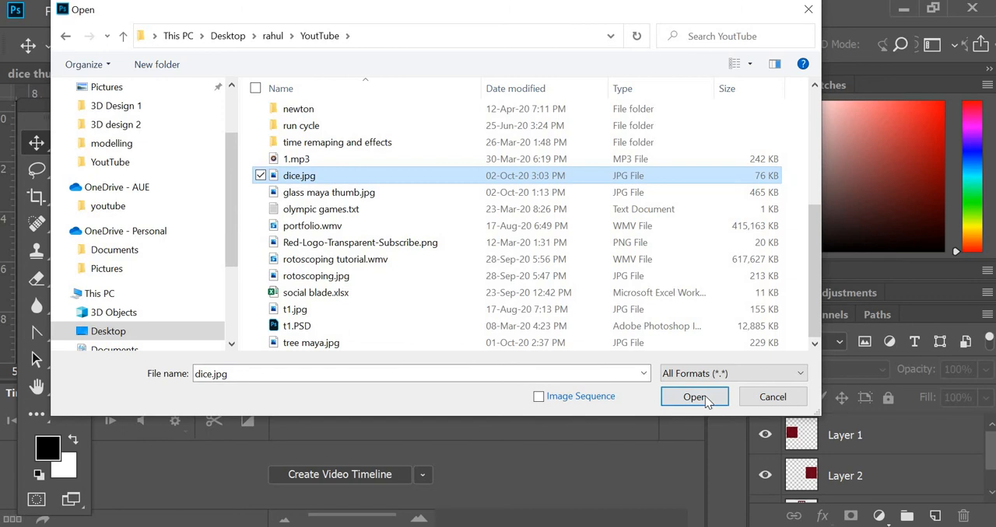
{"action": "left_click", "coordinate": [694, 397]}
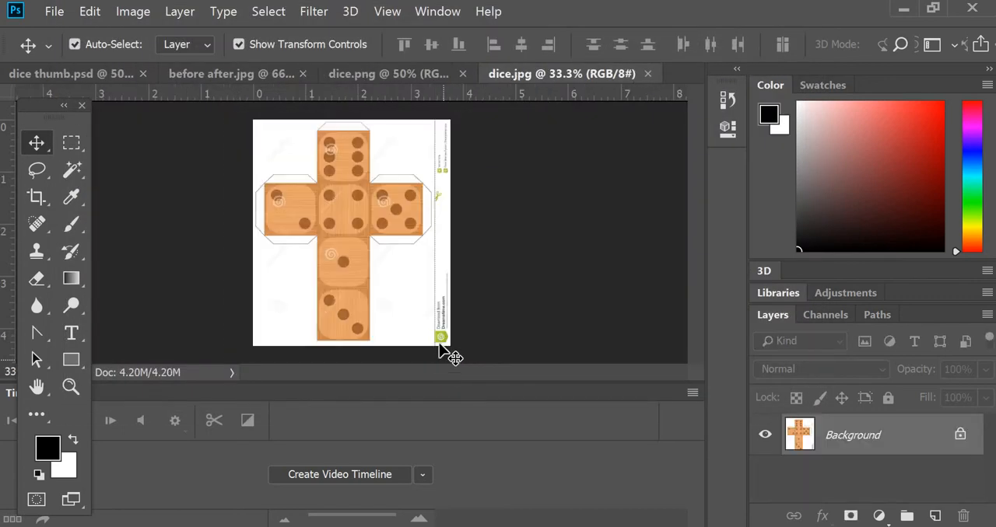
{"action": "mouse_move", "coordinate": [75, 395]}
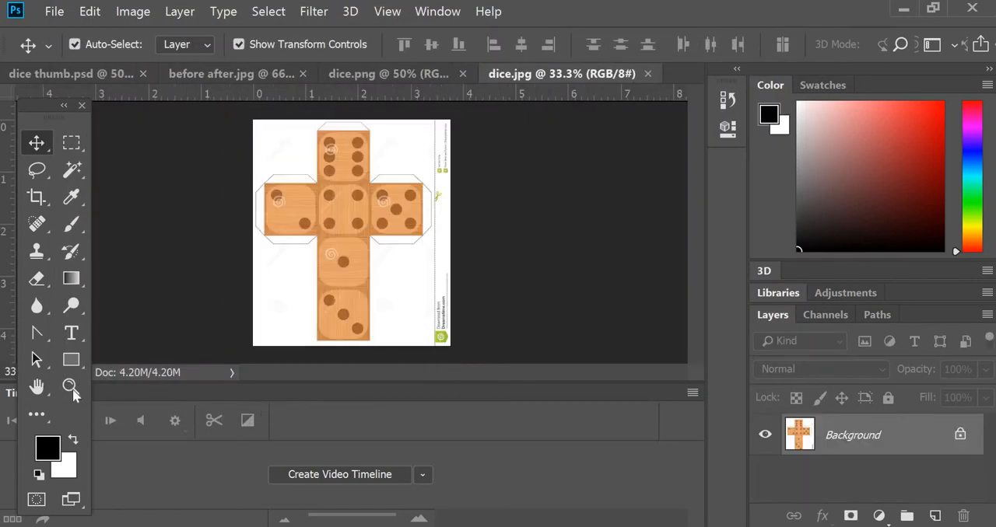
Copy one face to a new layer and scale it to about 141% beside the lower column
{"action": "left_click", "coordinate": [72, 385]}
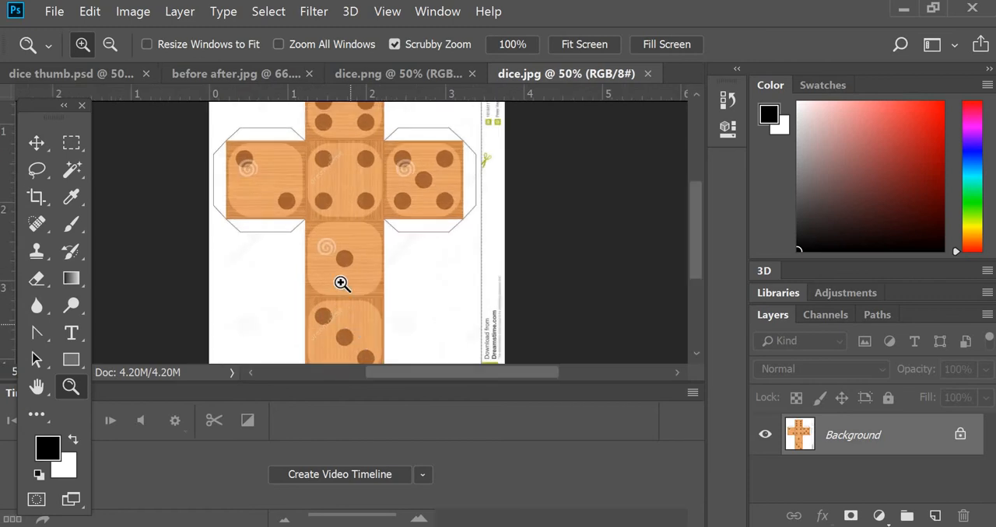
{"action": "left_click", "coordinate": [343, 283]}
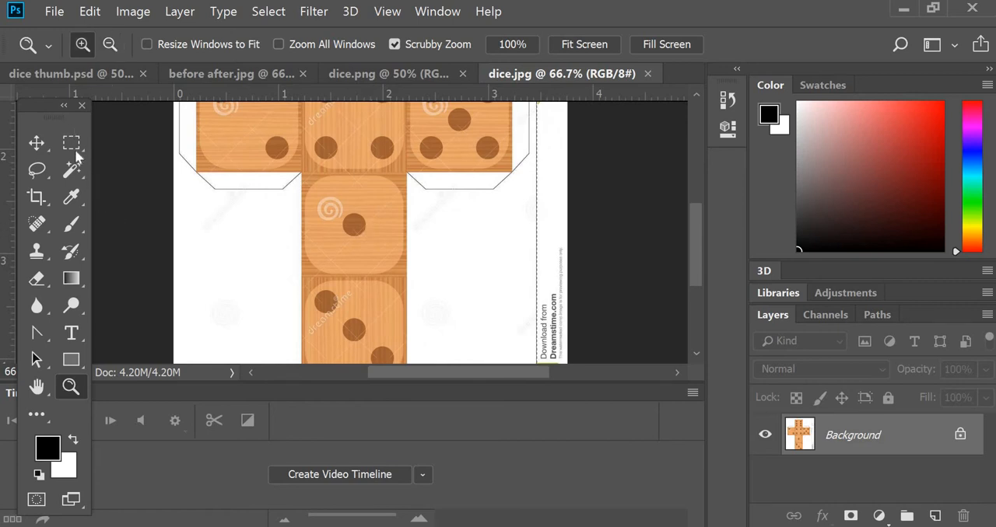
{"action": "left_click", "coordinate": [72, 142]}
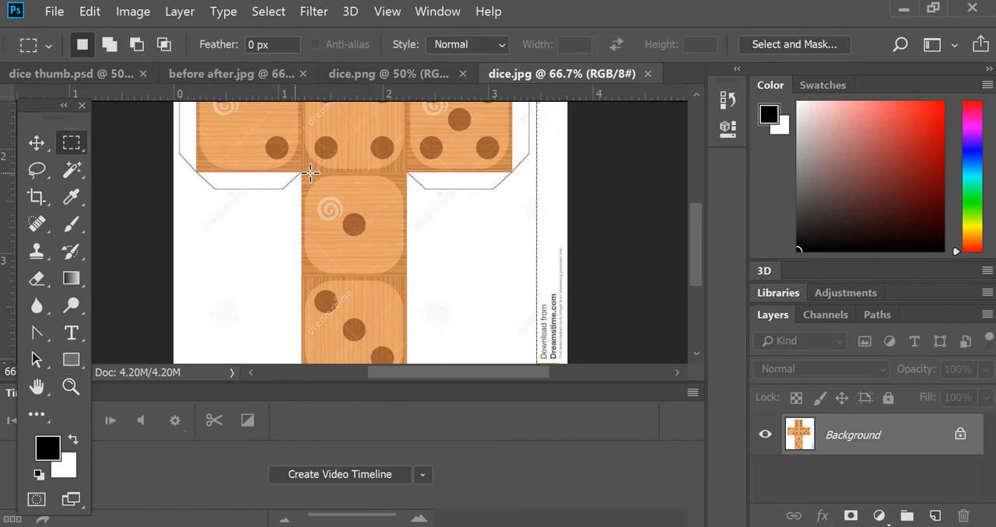
{"action": "mouse_move", "coordinate": [376, 248]}
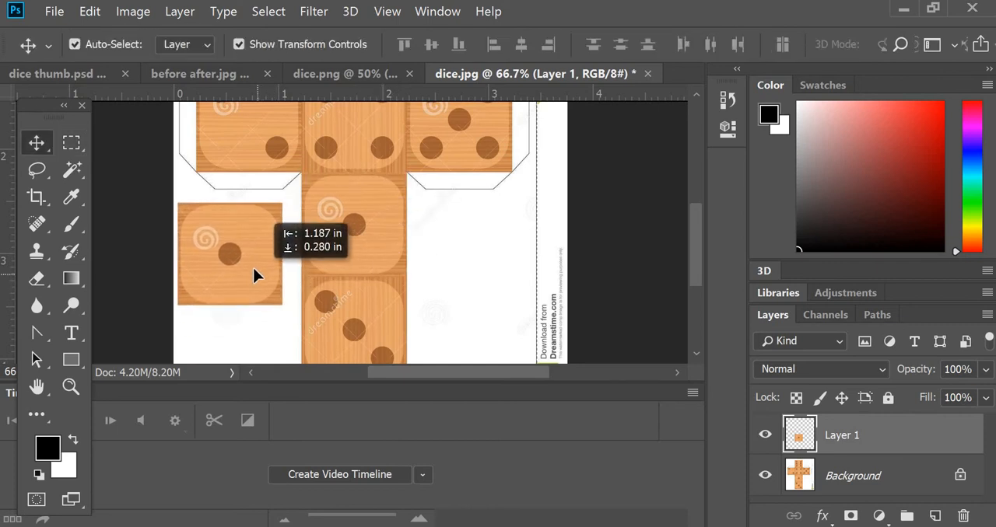
{"action": "left_click", "coordinate": [90, 11]}
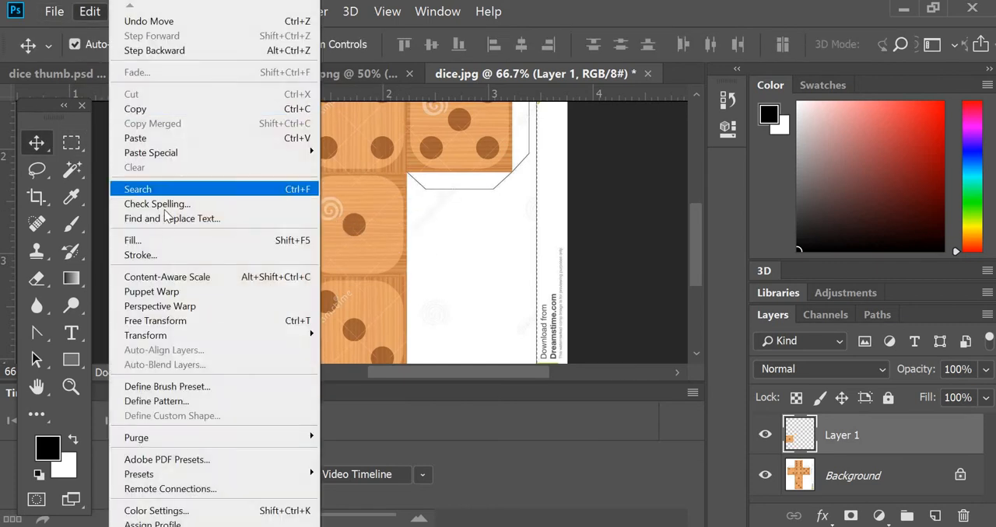
{"action": "mouse_move", "coordinate": [146, 336]}
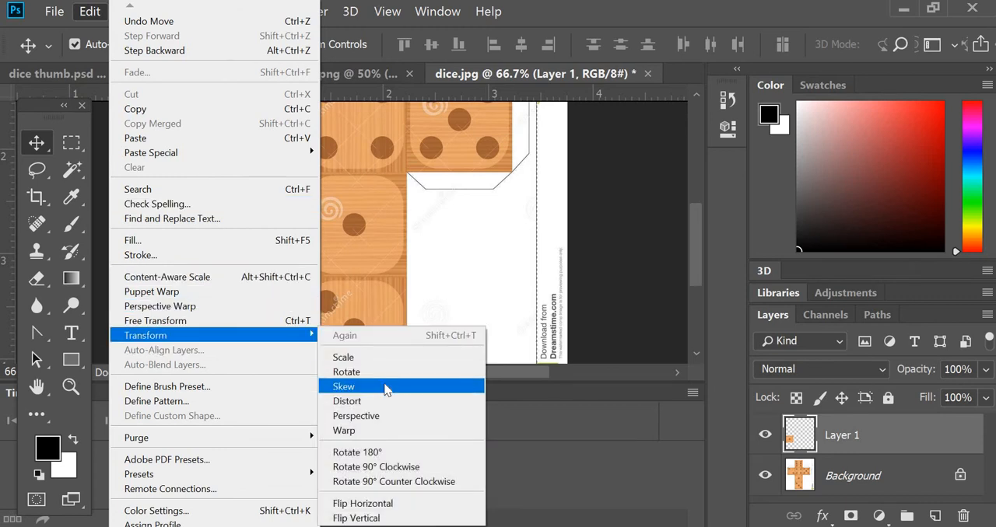
{"action": "left_click", "coordinate": [342, 386]}
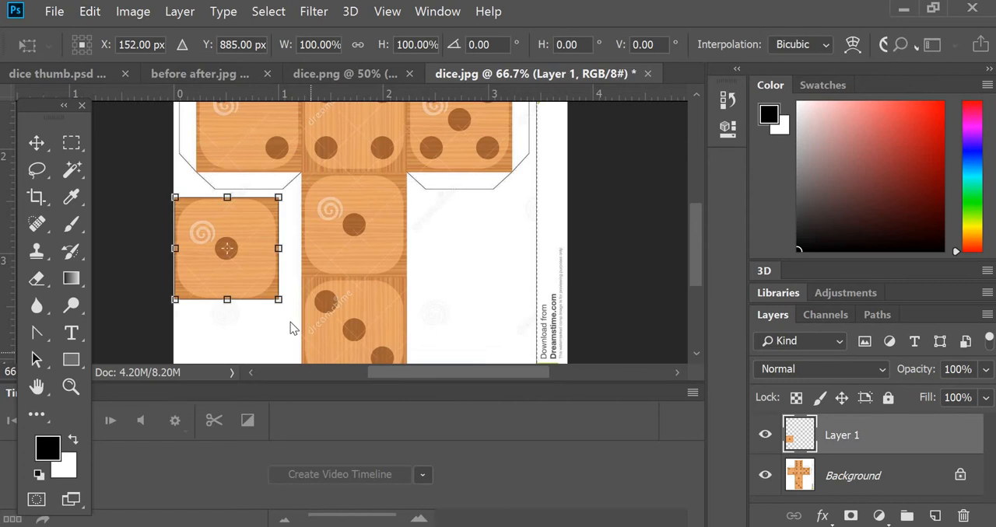
{"action": "left_click_drag", "start_coordinate": [279, 299], "coordinate": [308, 326]}
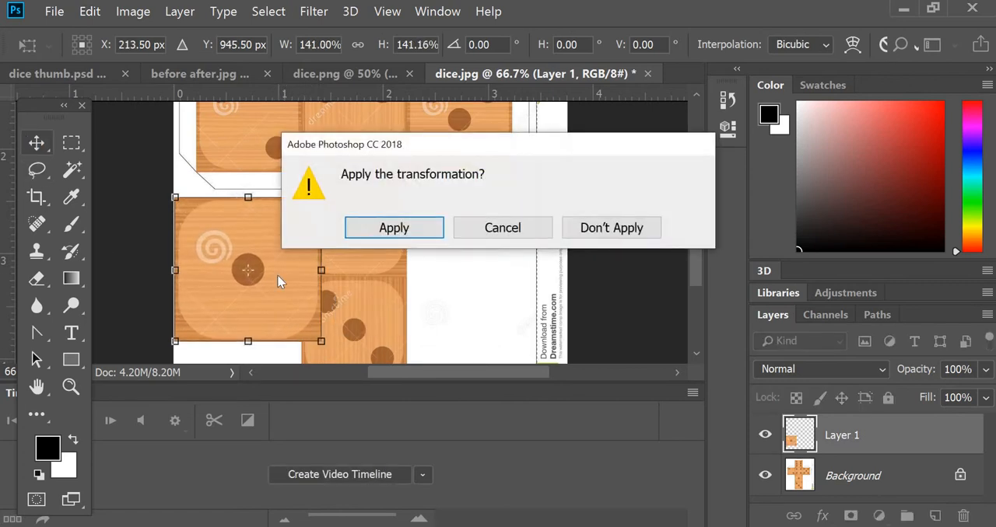
{"action": "left_click", "coordinate": [393, 227]}
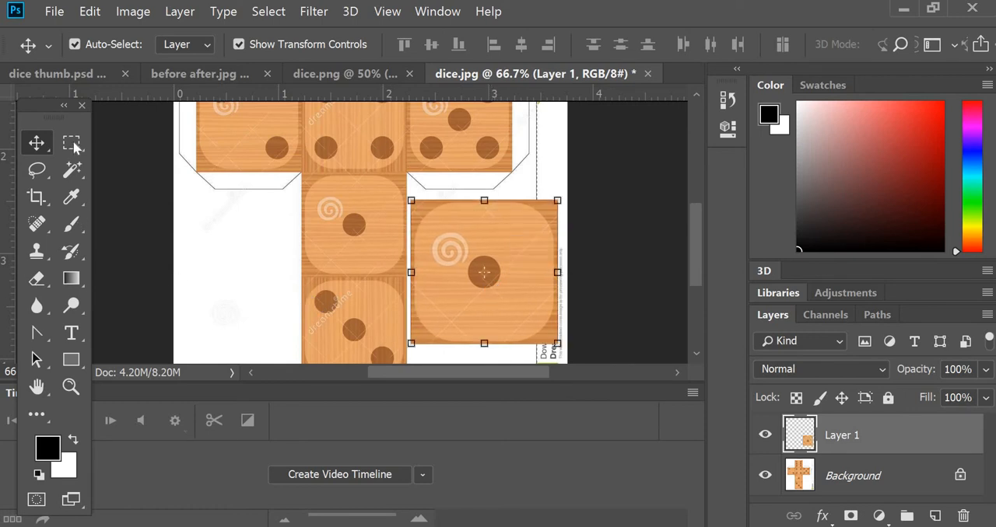
Select the copied face's pip and Content-Aware fill it with plain wood, then deselect
{"action": "left_click", "coordinate": [72, 142]}
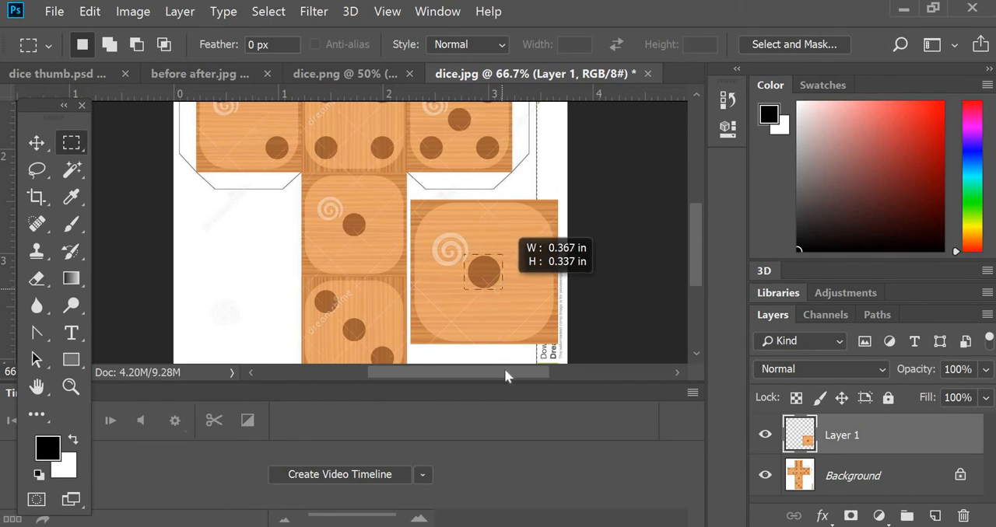
{"action": "left_click", "coordinate": [90, 11]}
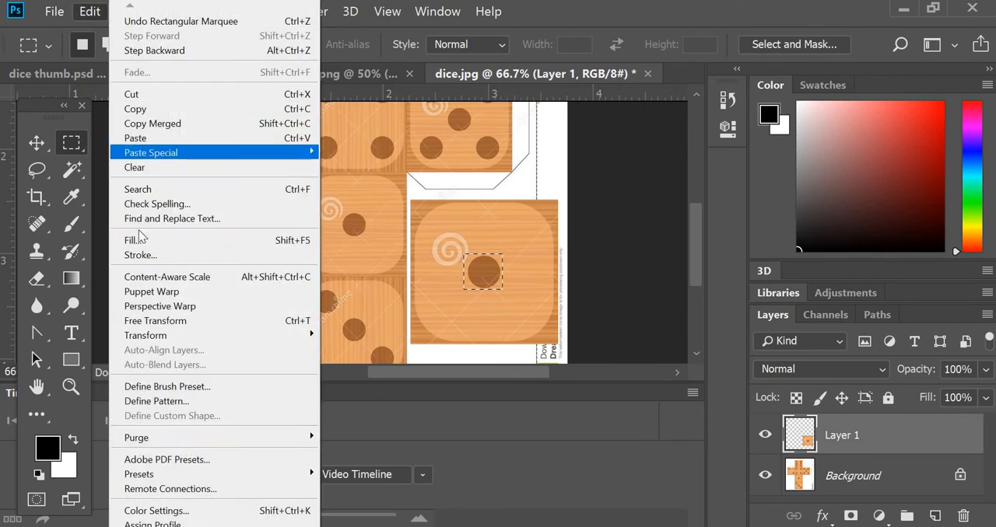
{"action": "left_click", "coordinate": [131, 239]}
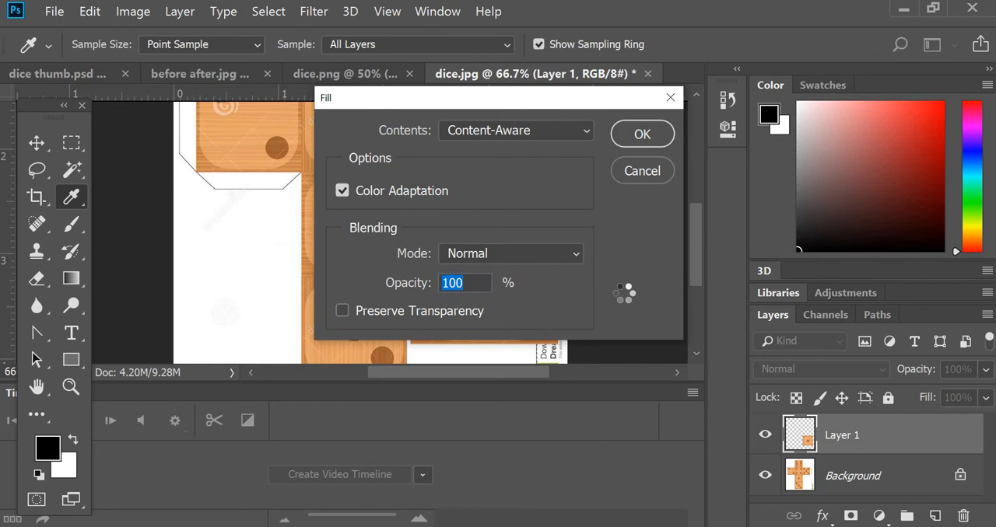
{"action": "left_click", "coordinate": [641, 134]}
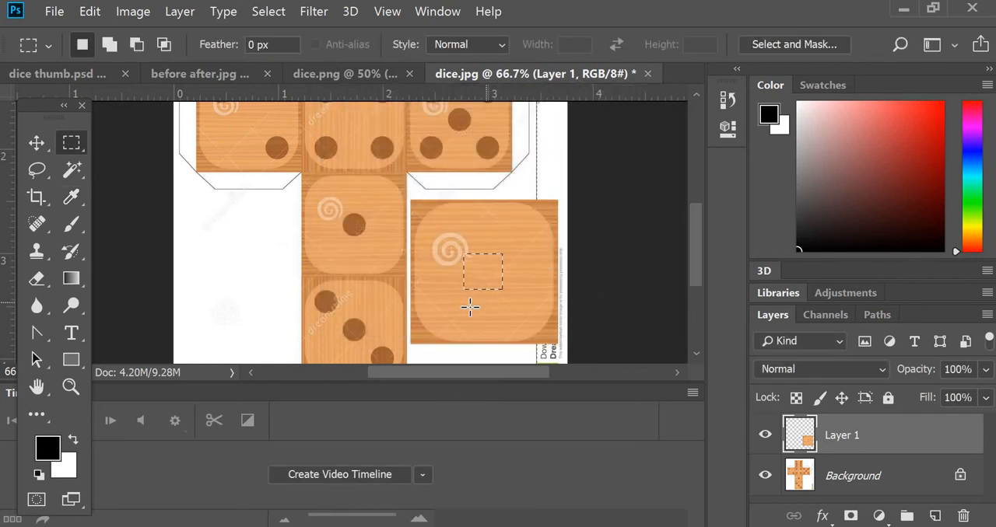
{"action": "left_click", "coordinate": [268, 11]}
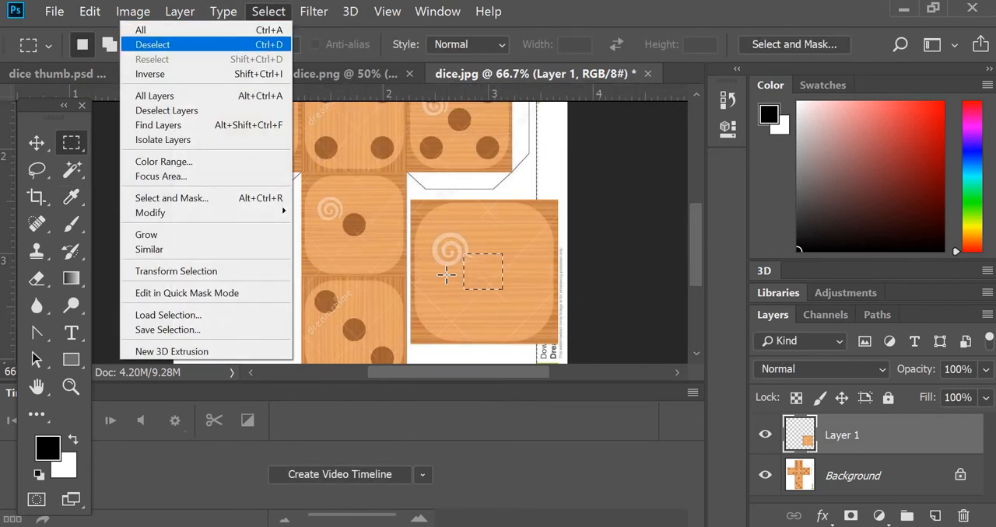
{"action": "left_click", "coordinate": [153, 46]}
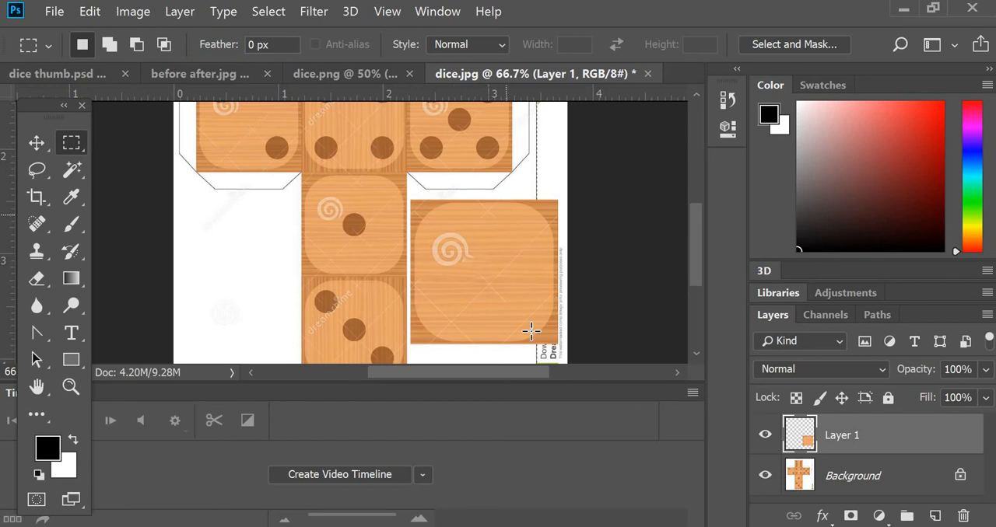
{"action": "mouse_move", "coordinate": [44, 8]}
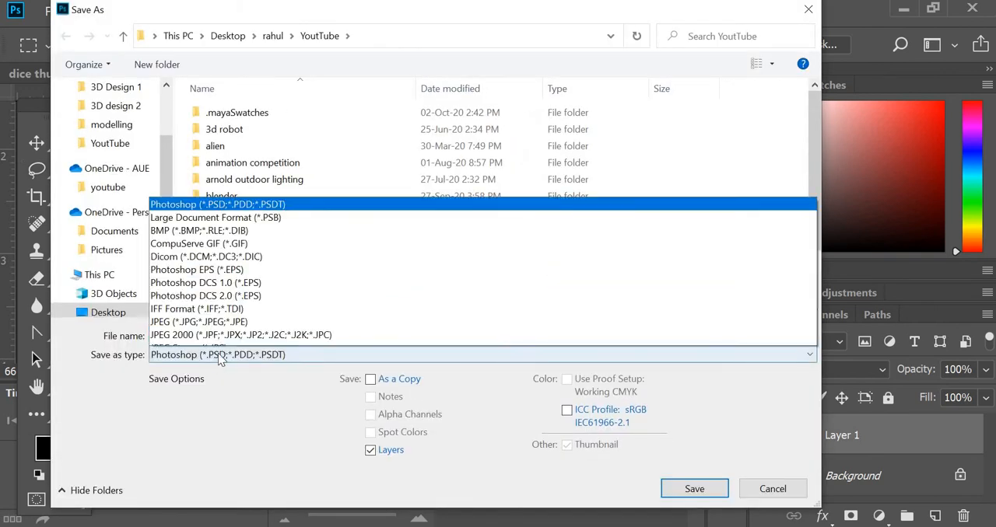
Save the edited template over dice.jpg as a JPEG at maximum quality 12
{"action": "left_click", "coordinate": [198, 320]}
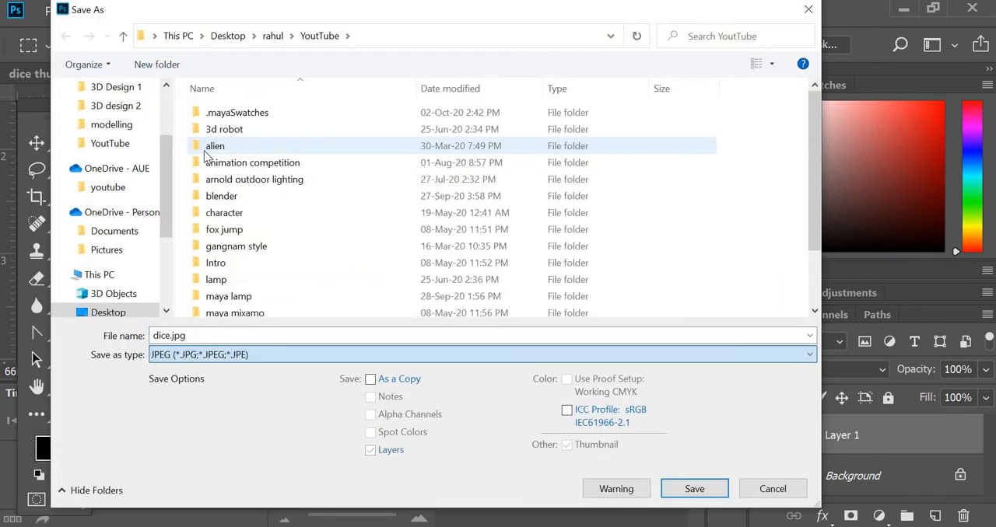
{"action": "scroll", "scroll_direction": "down", "scroll_amount": 3}
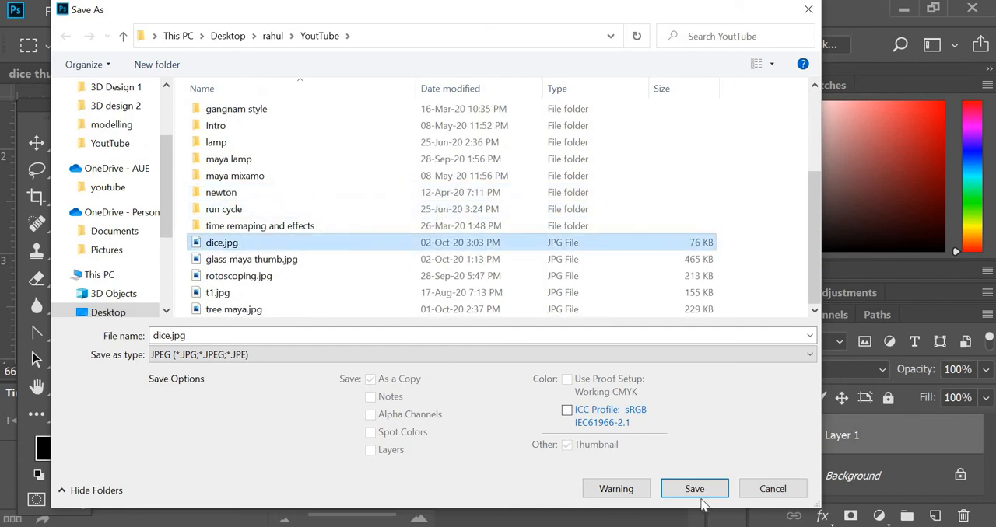
{"action": "left_click", "coordinate": [693, 489]}
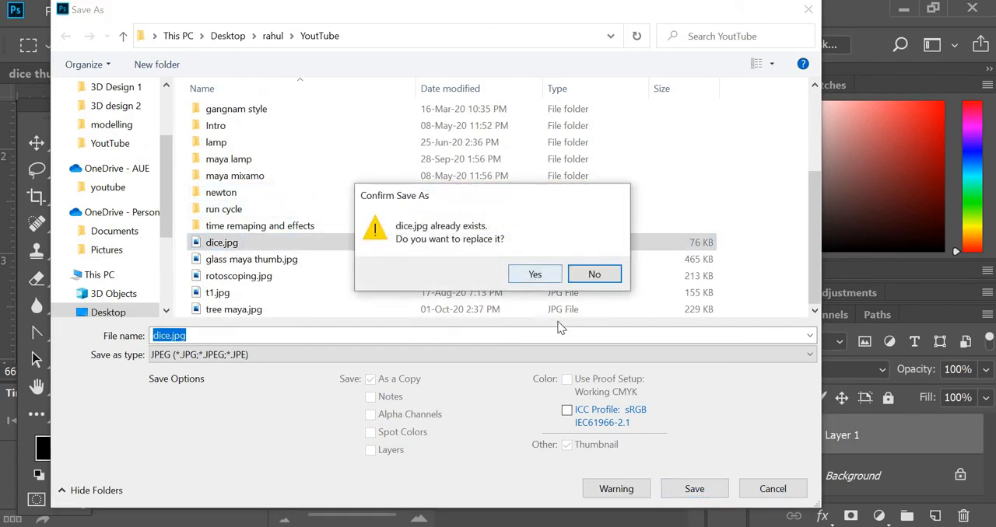
{"action": "left_click", "coordinate": [535, 274]}
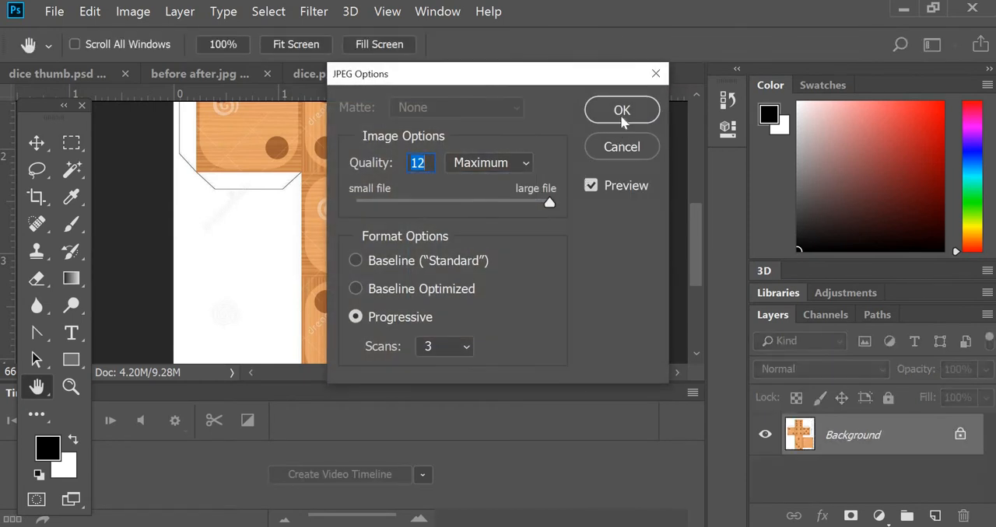
{"action": "left_click", "coordinate": [622, 109]}
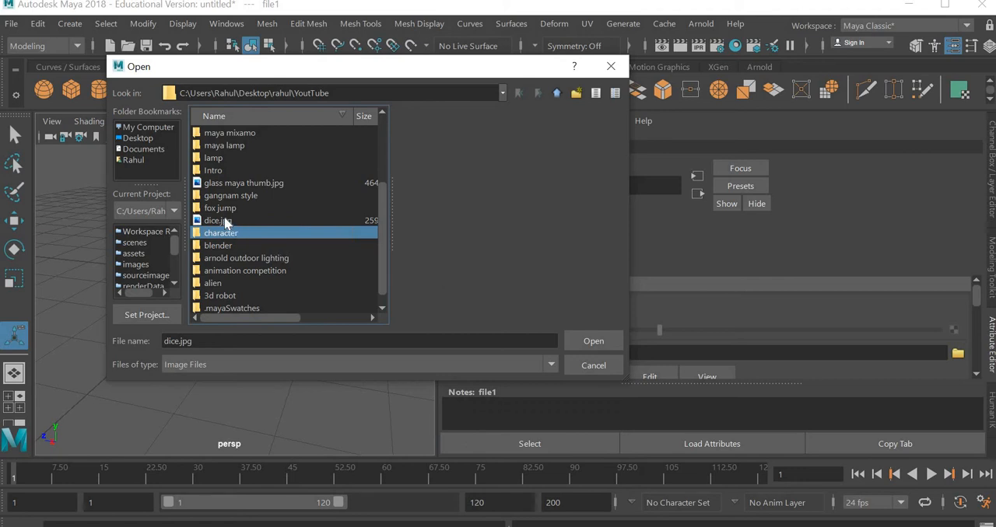
Load dice.jpg as the cube's texture and switch to textured display with 6
{"action": "left_click", "coordinate": [216, 221]}
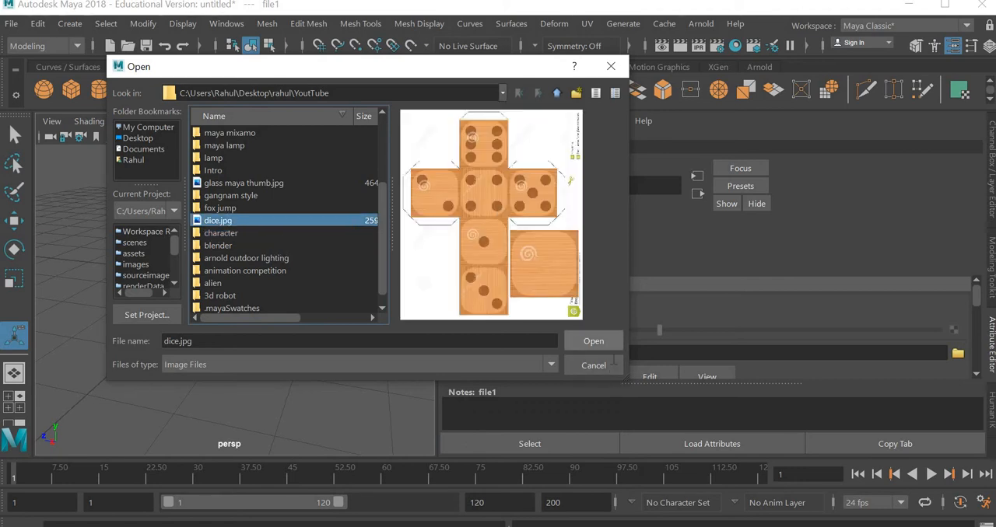
{"action": "left_click", "coordinate": [593, 341]}
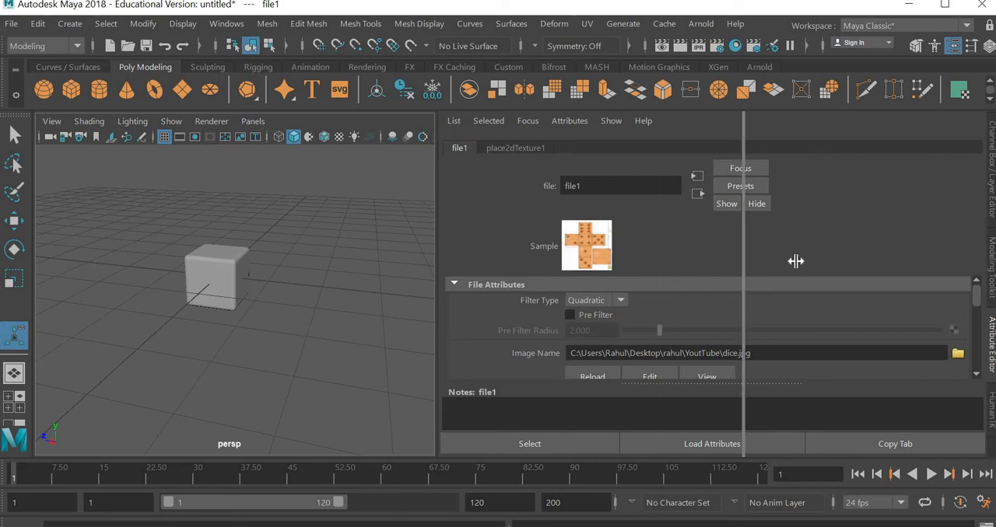
{"action": "key", "text": "6"}
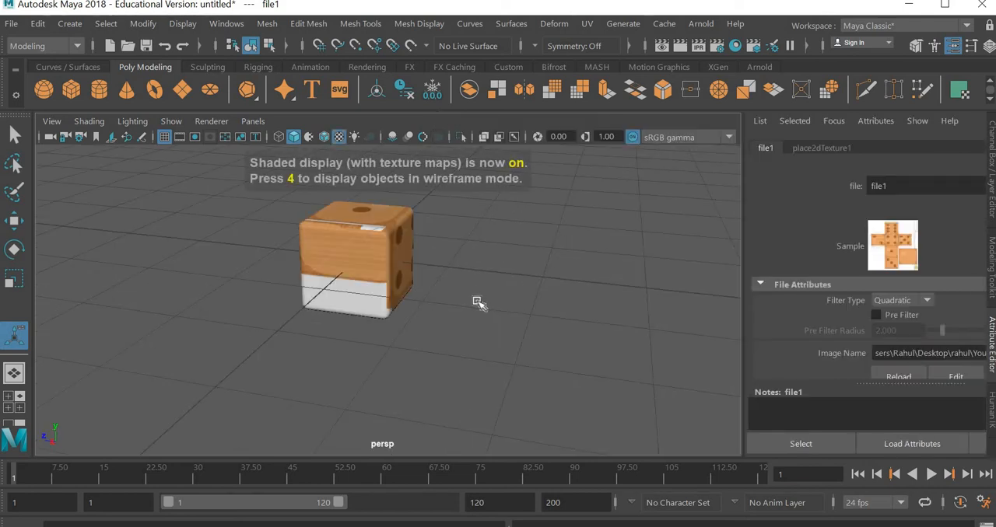
{"action": "left_click_drag", "start_coordinate": [477, 301], "coordinate": [579, 261]}
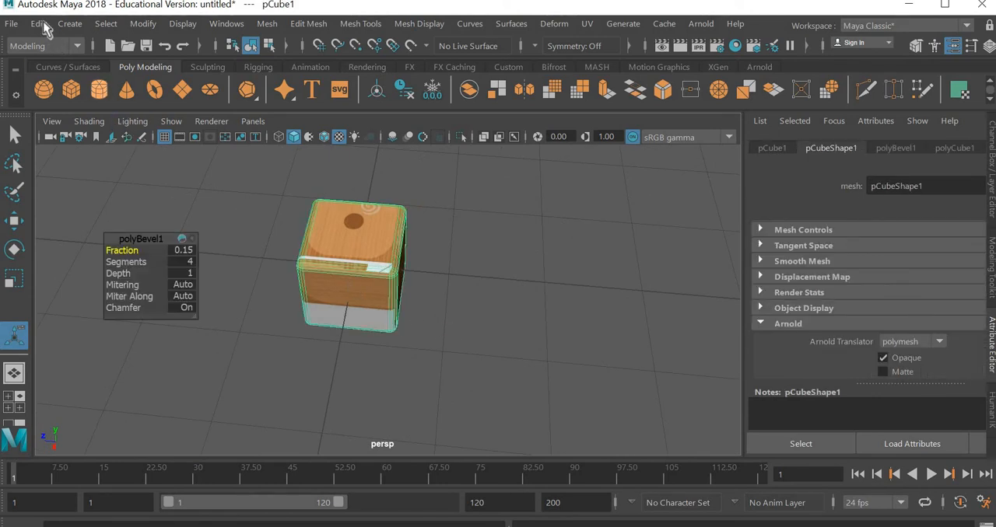
Delete the cube's construction history via Edit > Delete by Type
{"action": "left_click", "coordinate": [37, 23]}
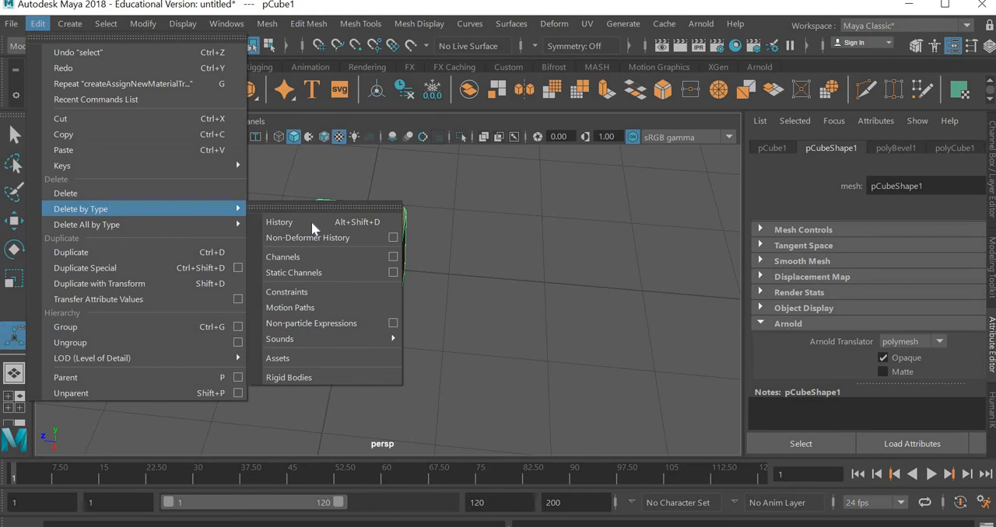
{"action": "left_click", "coordinate": [280, 221]}
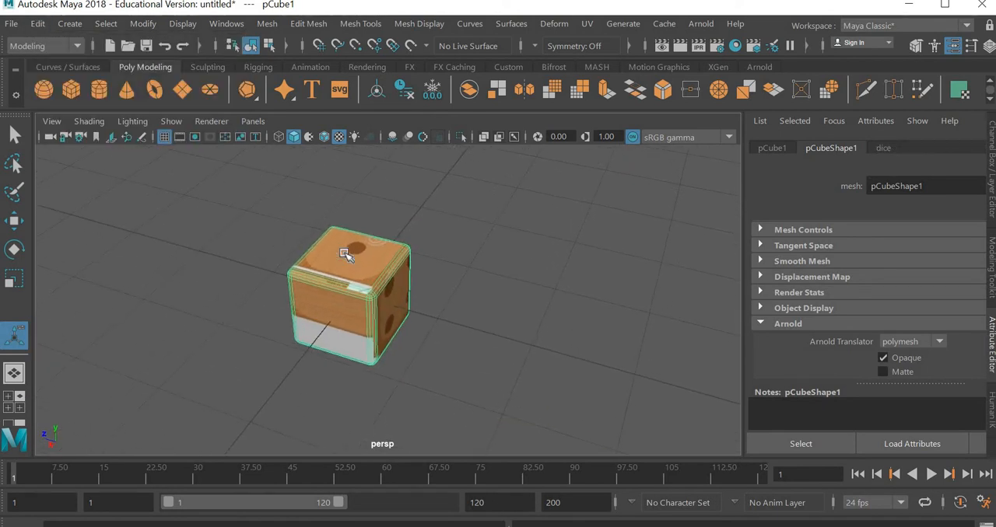
Open the UV Editor and move the cube's UV shell off the dice image to the left
{"action": "left_click", "coordinate": [588, 23]}
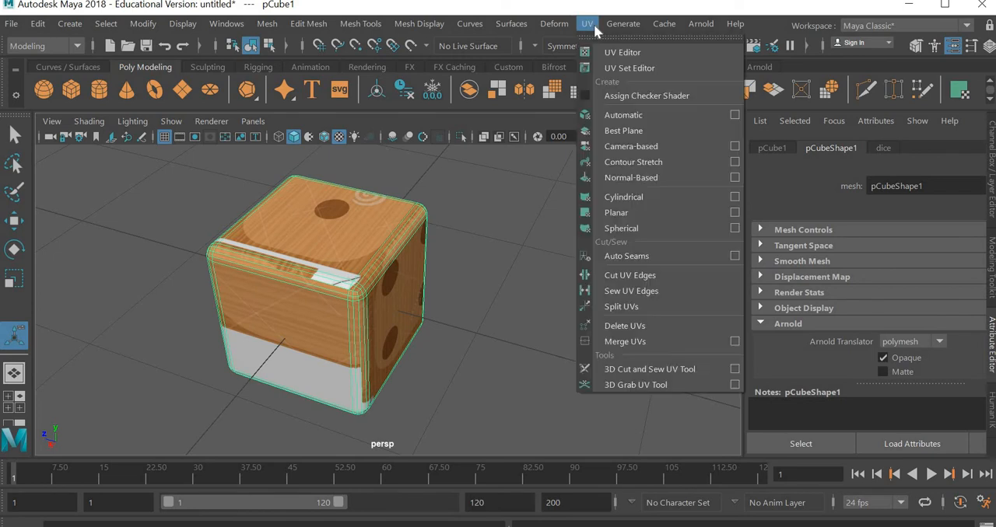
{"action": "left_click", "coordinate": [622, 53]}
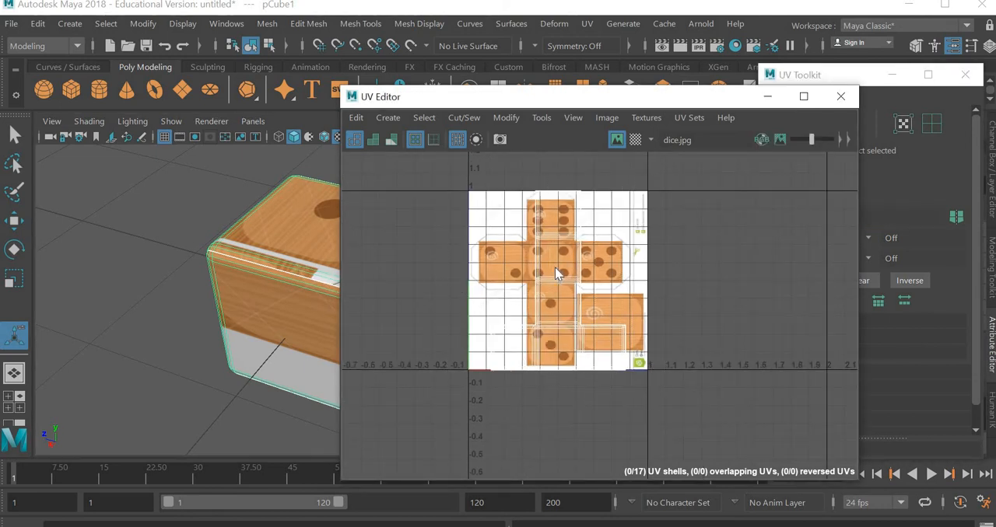
{"action": "left_click", "coordinate": [557, 302]}
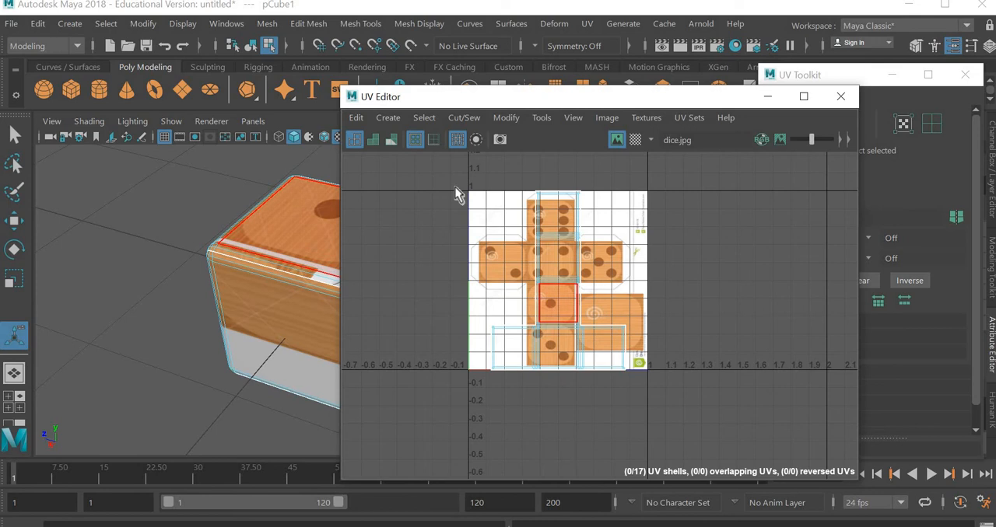
{"action": "left_click", "coordinate": [528, 365]}
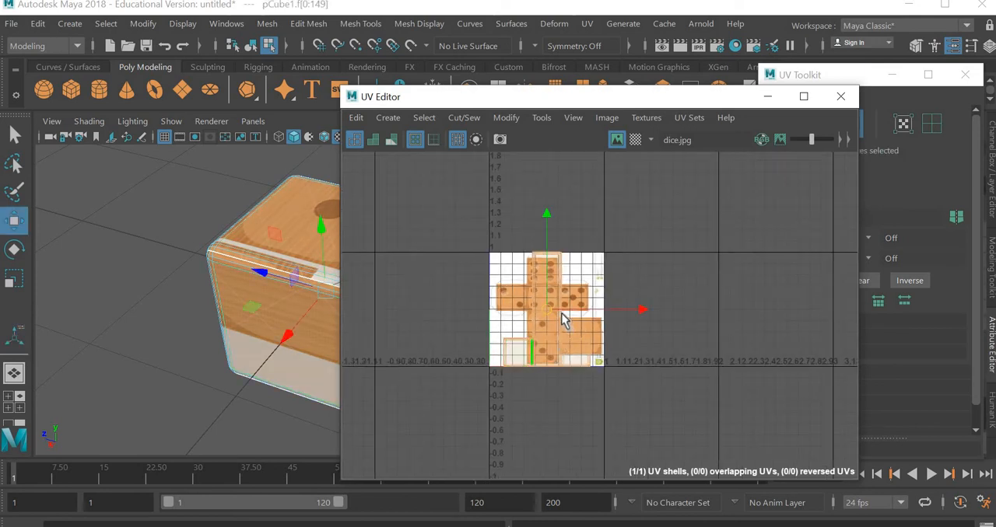
{"action": "left_click_drag", "start_coordinate": [544, 309], "coordinate": [405, 310]}
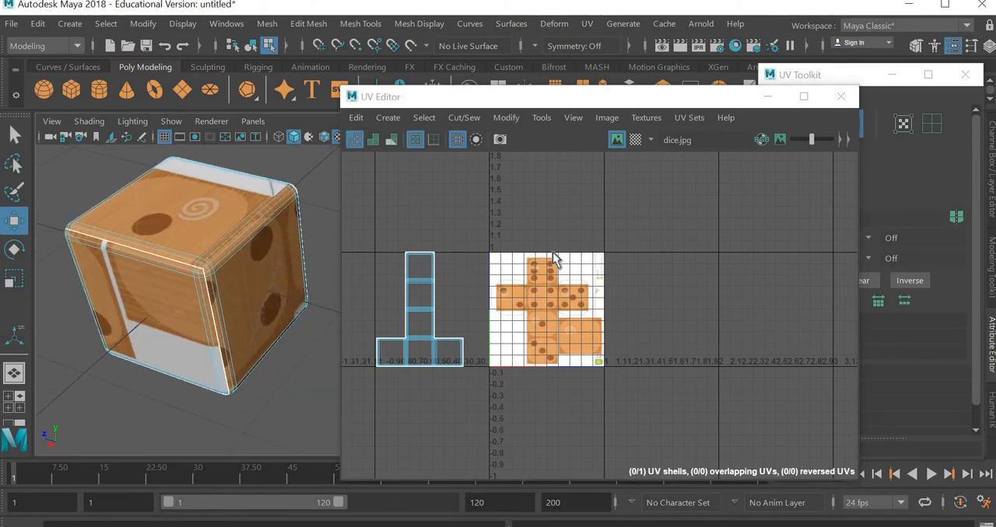
Apply Automatic UV projection, splitting the cube into separate face shells
{"action": "left_click", "coordinate": [587, 23]}
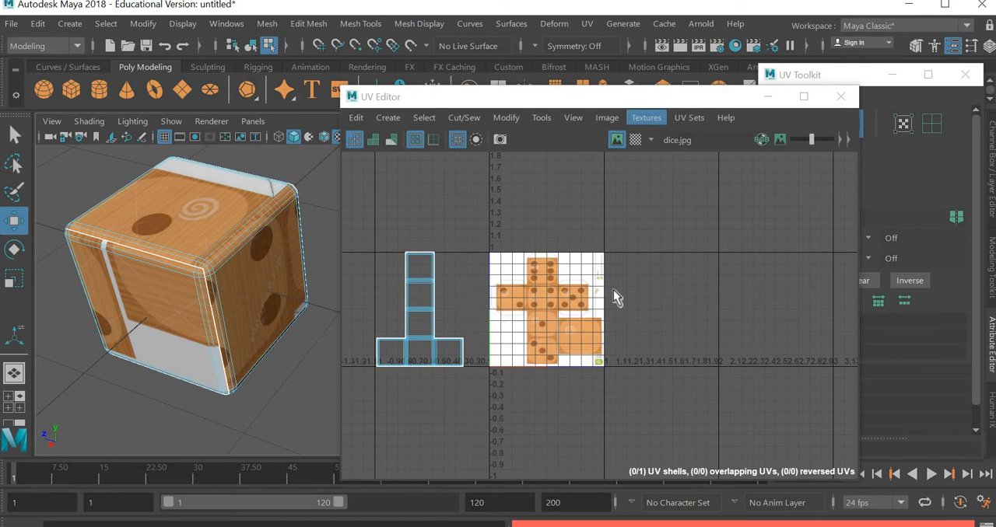
{"action": "mouse_move", "coordinate": [476, 227]}
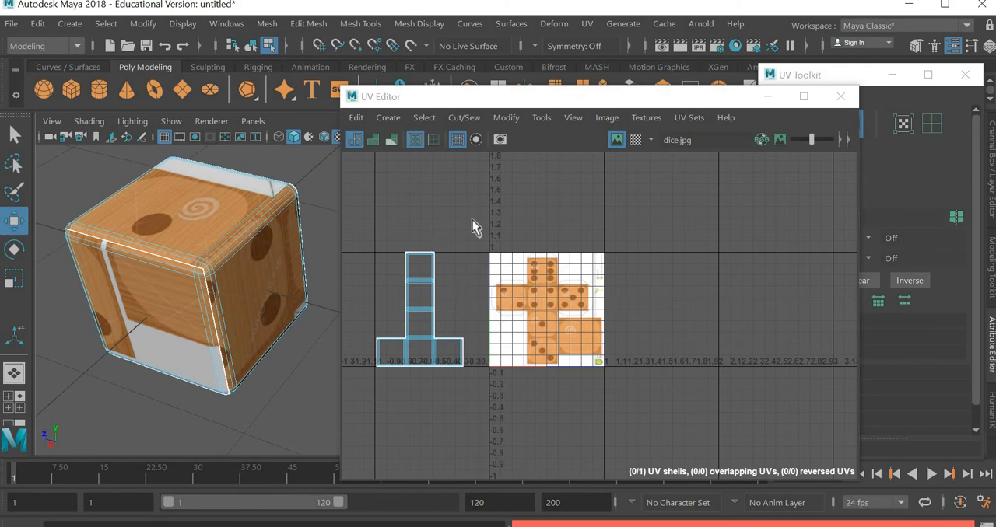
{"action": "left_click", "coordinate": [418, 310]}
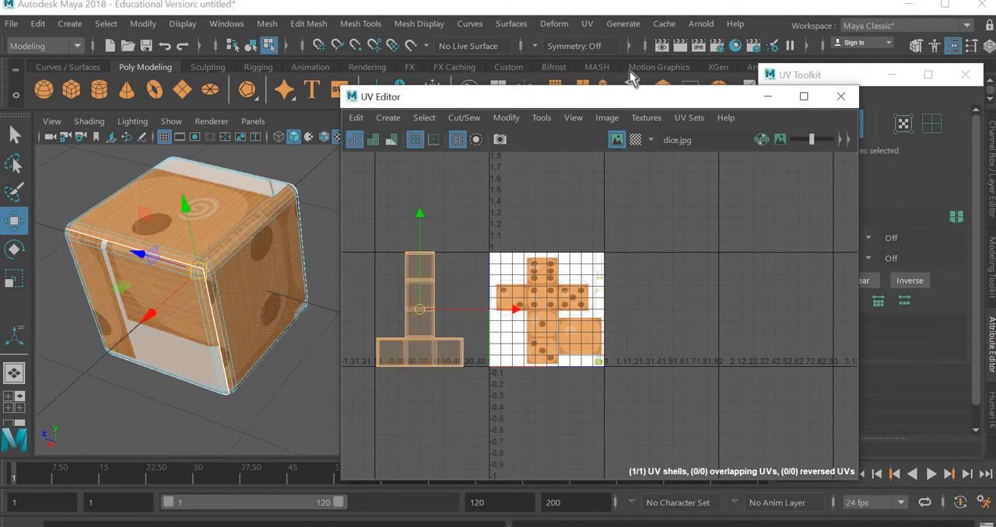
{"action": "left_click", "coordinate": [586, 24]}
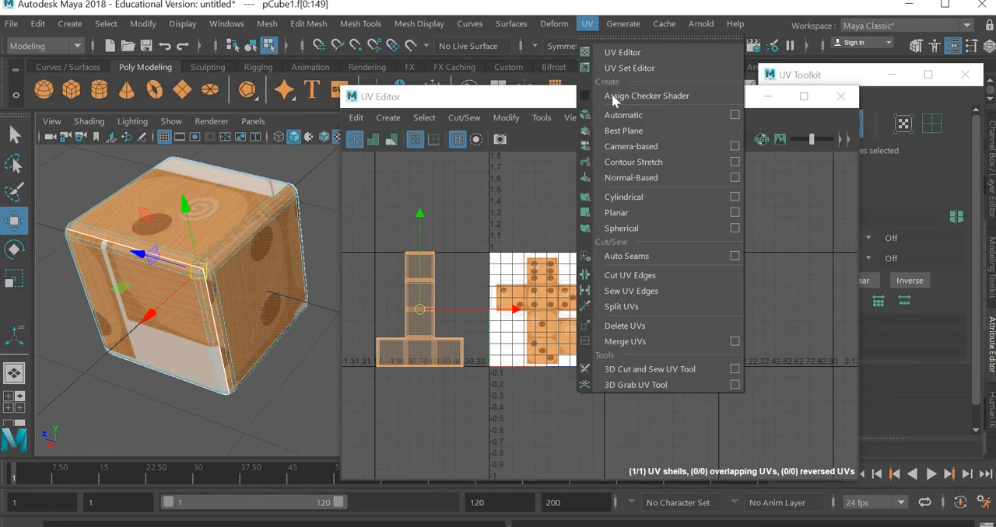
{"action": "left_click", "coordinate": [622, 115]}
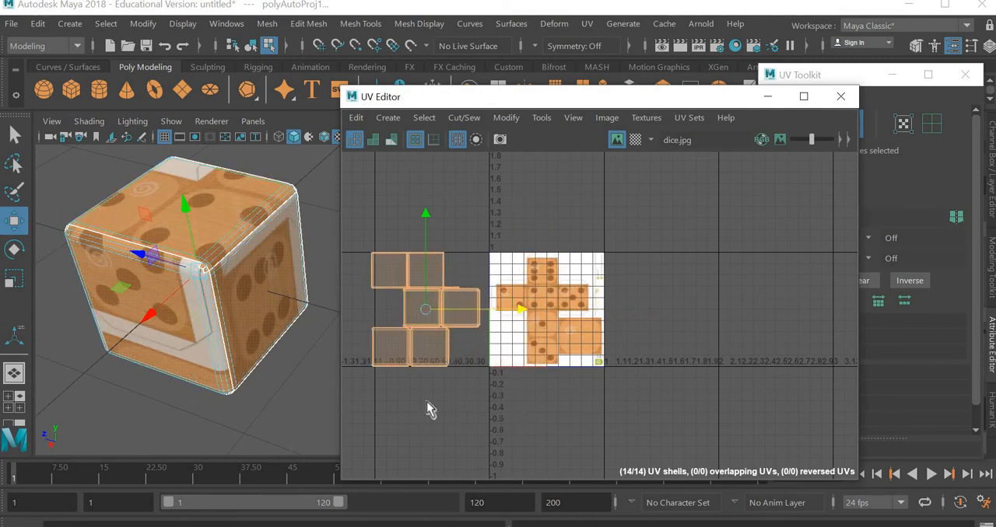
{"action": "left_click", "coordinate": [428, 345]}
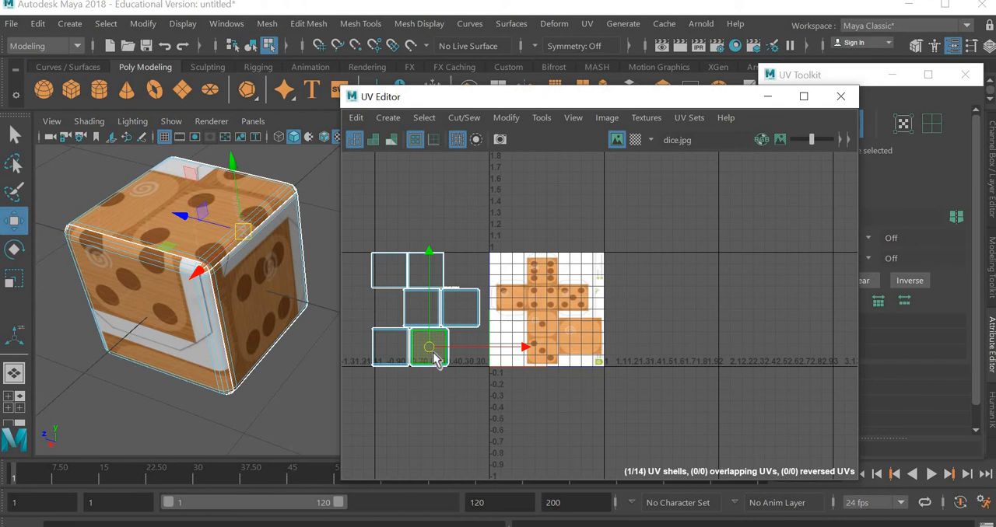
{"action": "left_click", "coordinate": [428, 349]}
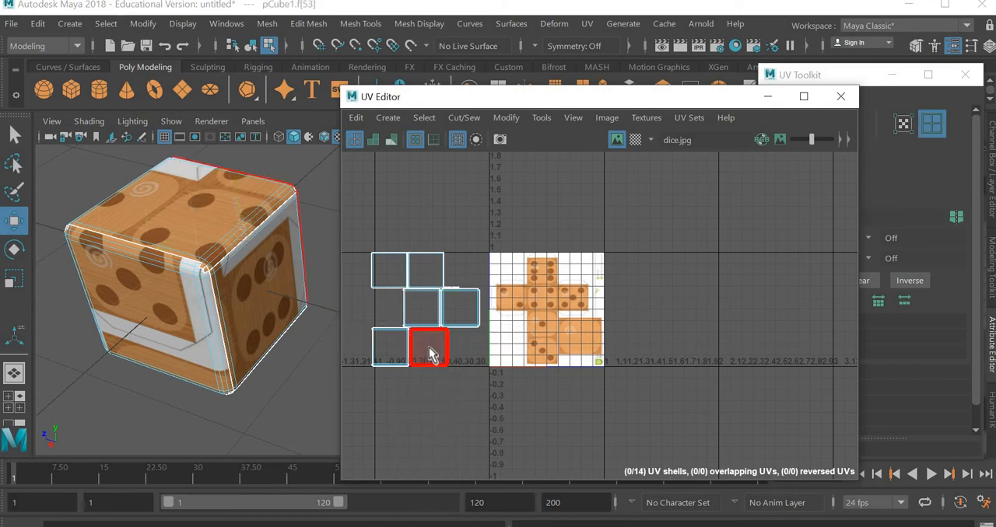
{"action": "left_click", "coordinate": [428, 345]}
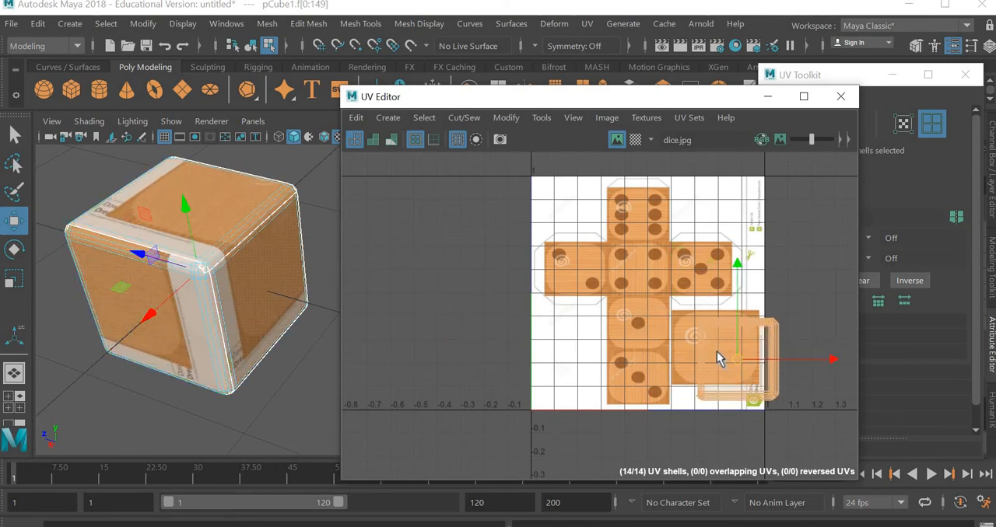
{"action": "scroll", "scroll_direction": "up", "scroll_amount": 3}
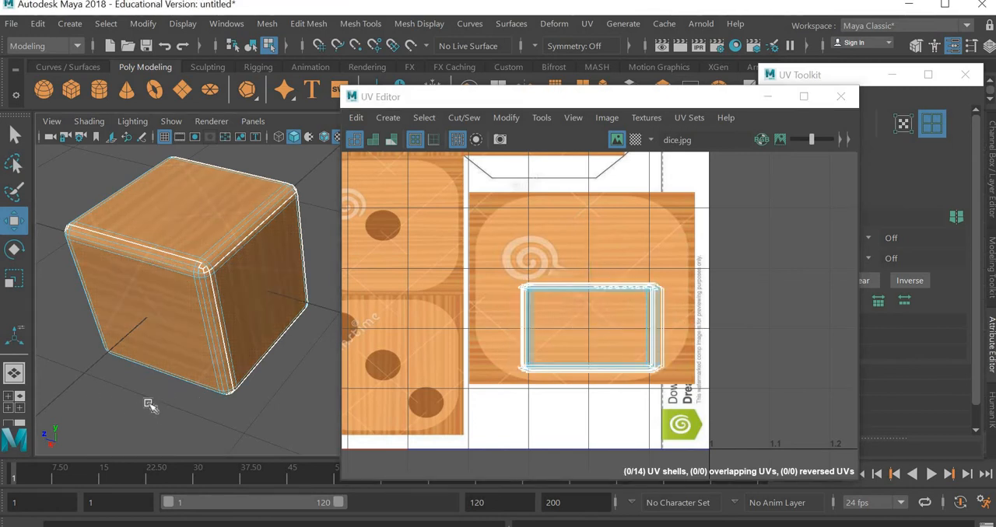
Switch the cube to Face mode and select one face so its UV shell highlights
{"action": "right_click", "coordinate": [186, 272]}
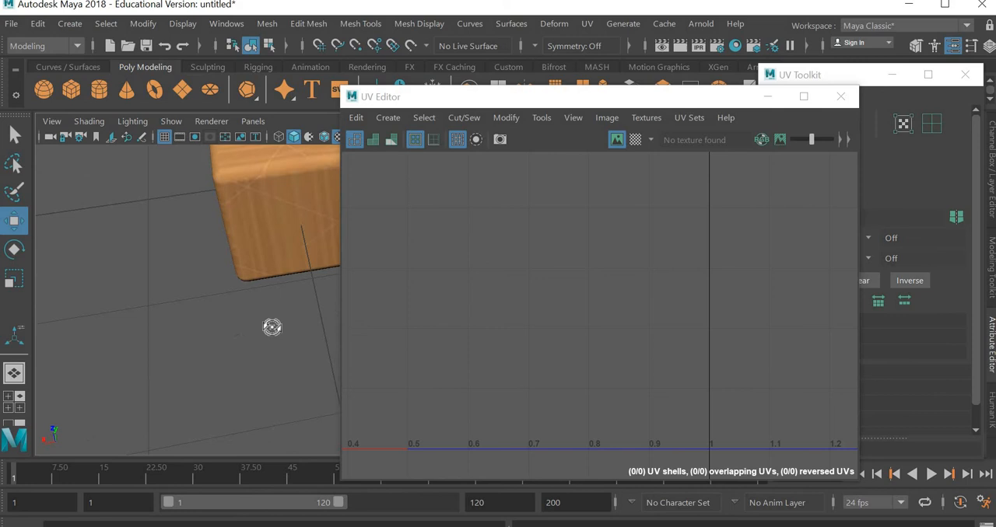
{"action": "left_click_drag", "start_coordinate": [270, 326], "coordinate": [469, 370]}
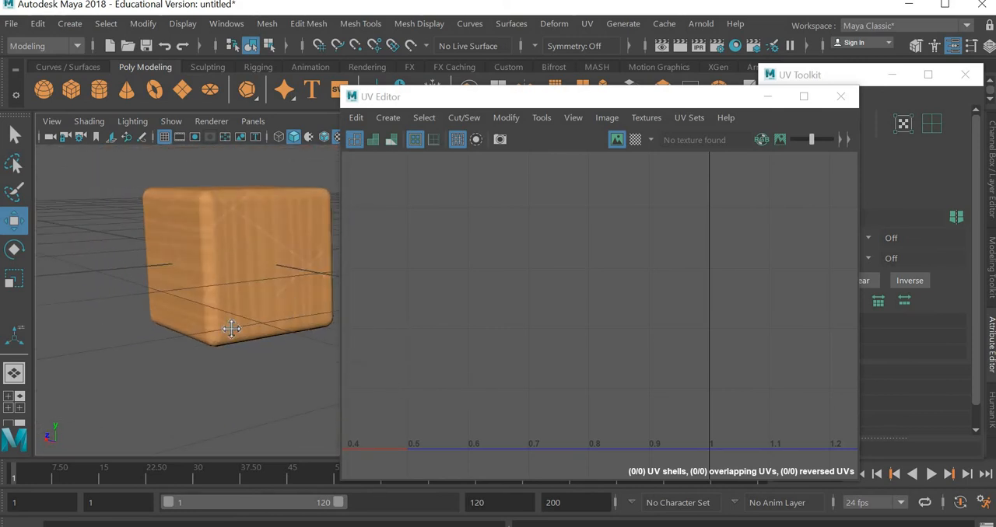
{"action": "left_click_drag", "start_coordinate": [232, 330], "coordinate": [153, 318]}
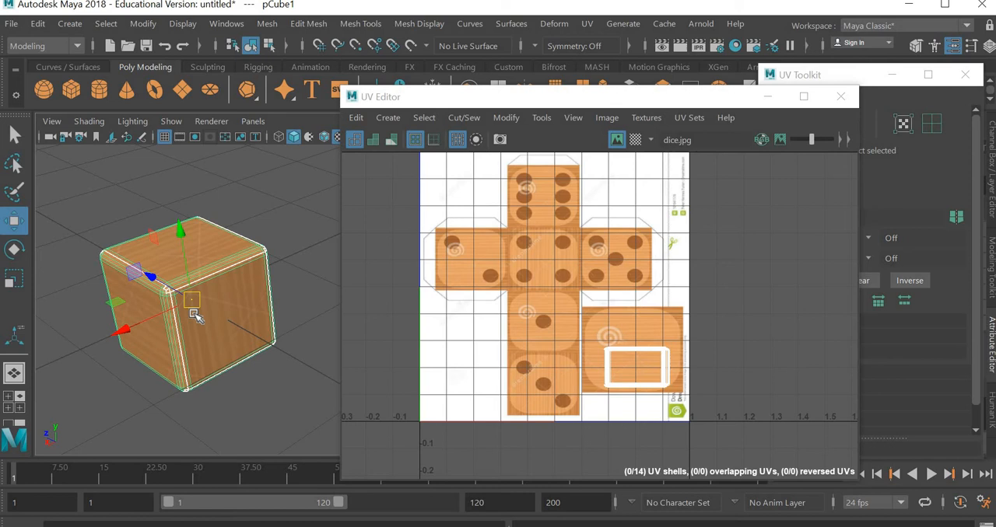
{"action": "right_click", "coordinate": [193, 314]}
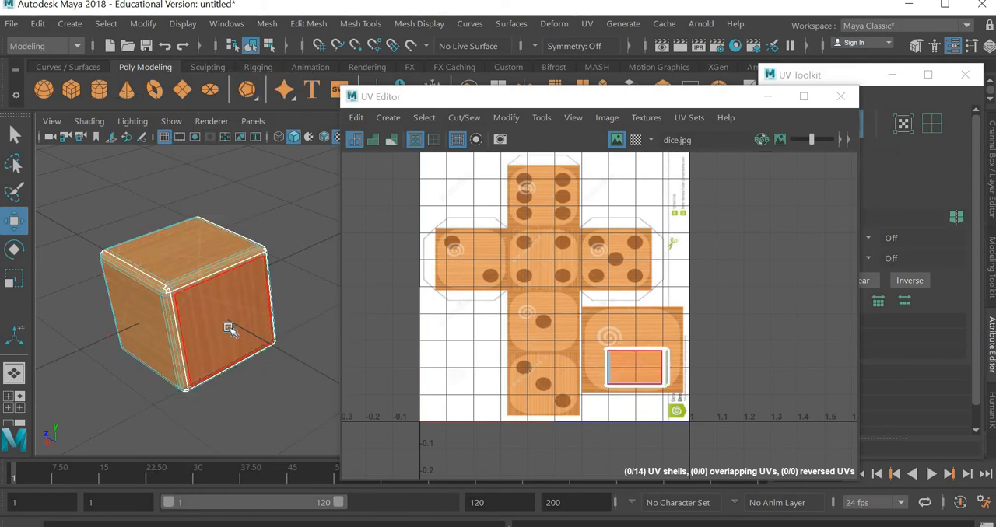
{"action": "left_click", "coordinate": [635, 368]}
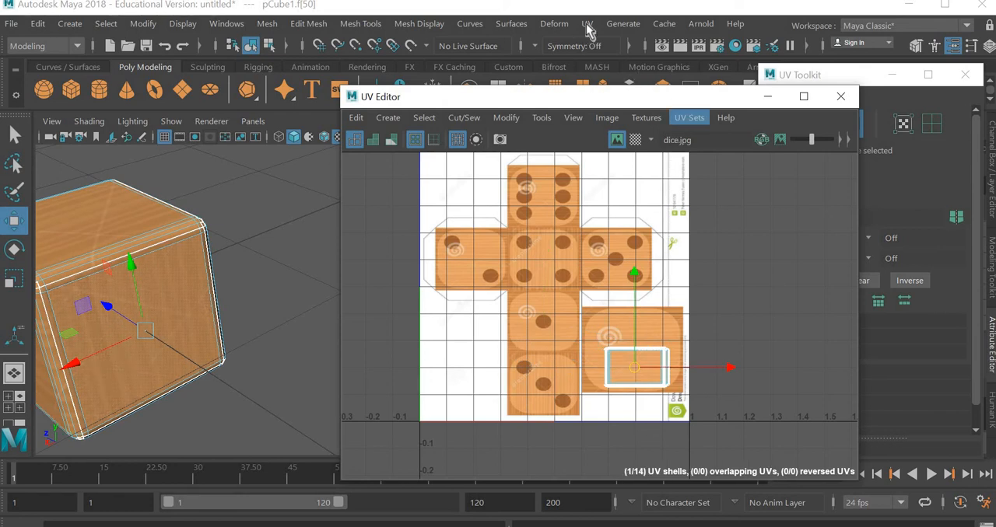
Cut the selected face's UVs free with Cut UV Edges and scale its shell onto the one-pip square
{"action": "left_click", "coordinate": [588, 24]}
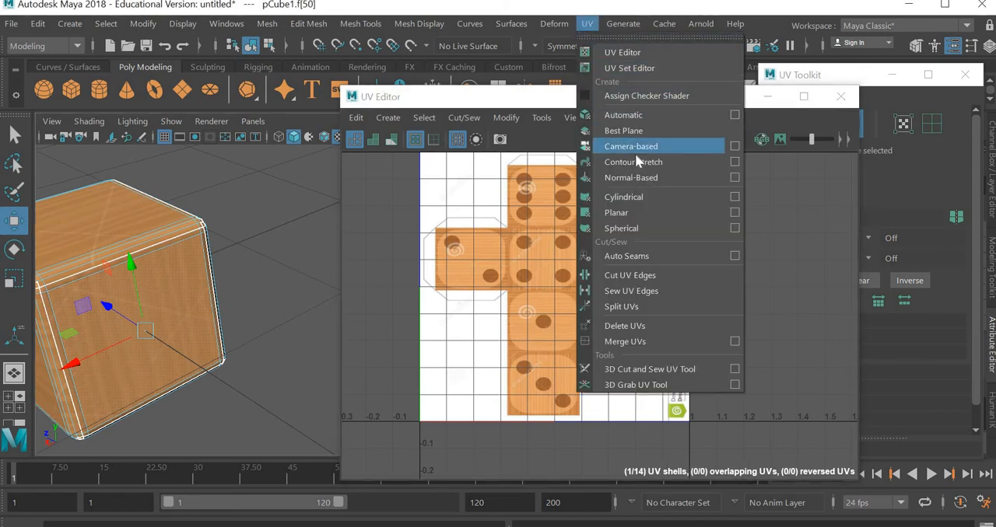
{"action": "mouse_move", "coordinate": [638, 273]}
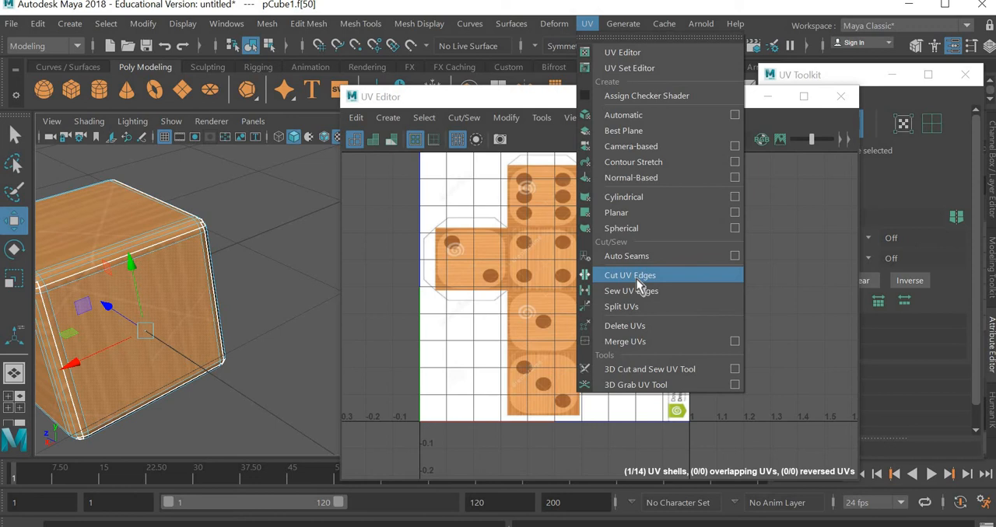
{"action": "left_click", "coordinate": [632, 289]}
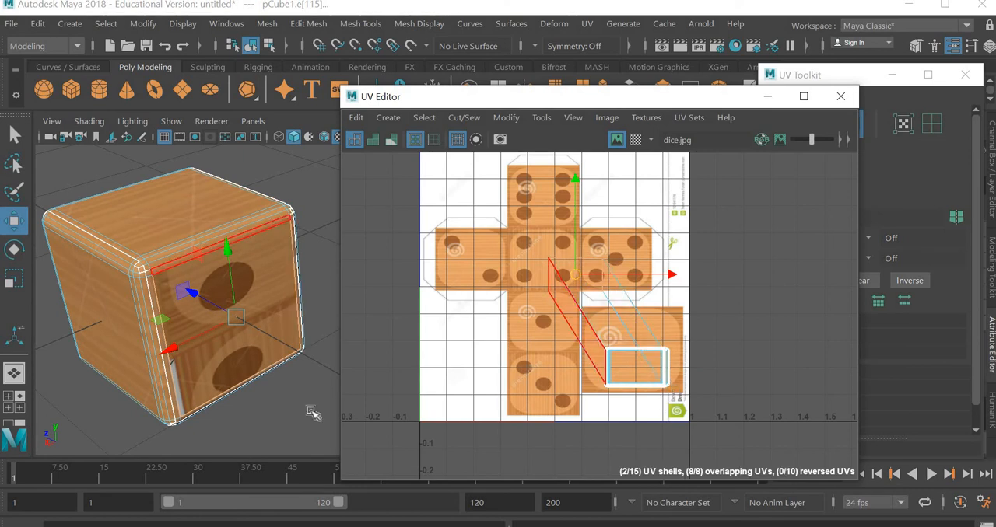
{"action": "left_click", "coordinate": [635, 366]}
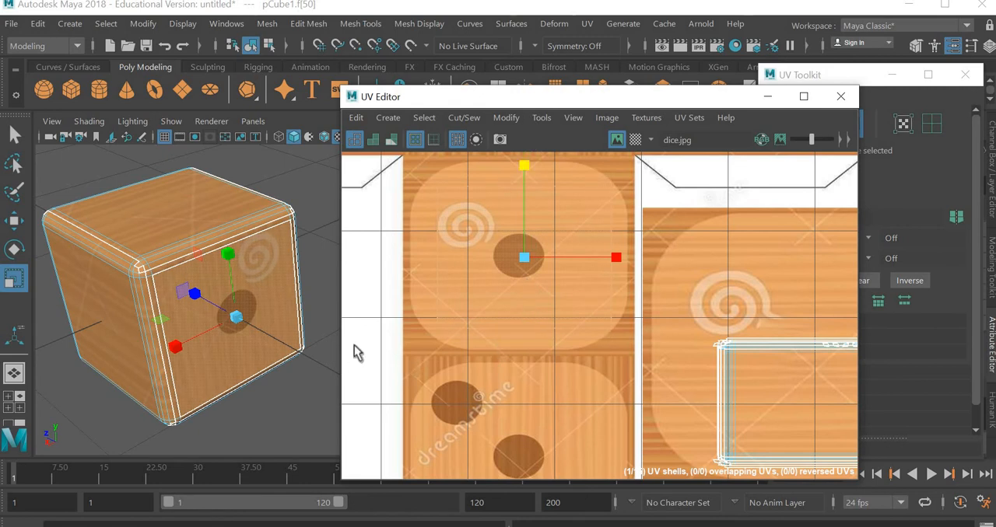
{"action": "mouse_move", "coordinate": [528, 149]}
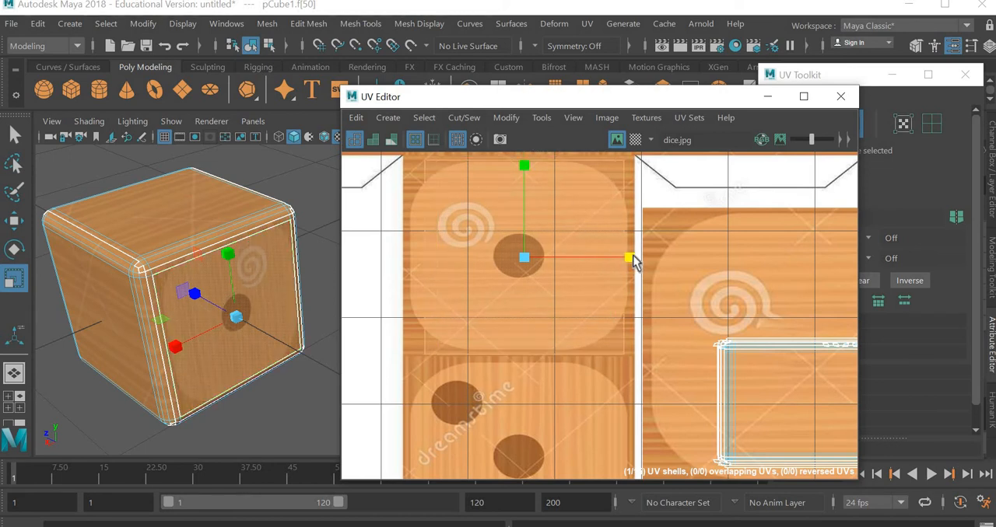
{"action": "left_click_drag", "start_coordinate": [628, 258], "coordinate": [653, 258]}
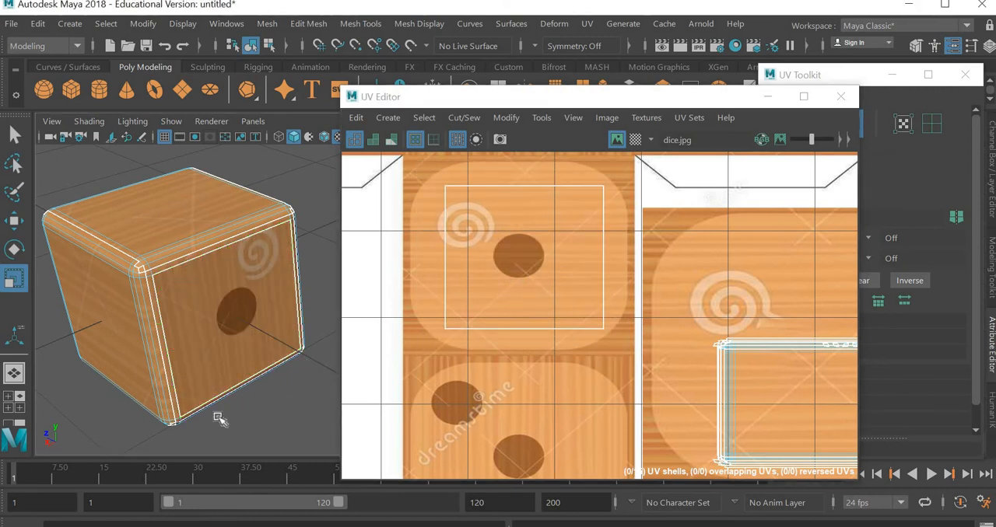
{"action": "left_click_drag", "start_coordinate": [221, 419], "coordinate": [267, 414]}
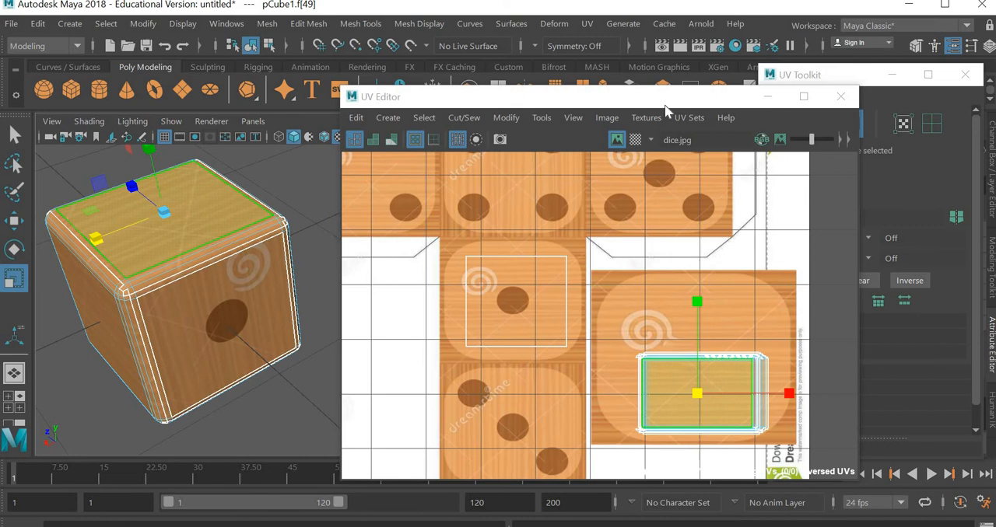
Cut the top face's UVs free and drag its shell onto its own pip square of the dice texture
{"action": "left_click", "coordinate": [586, 23]}
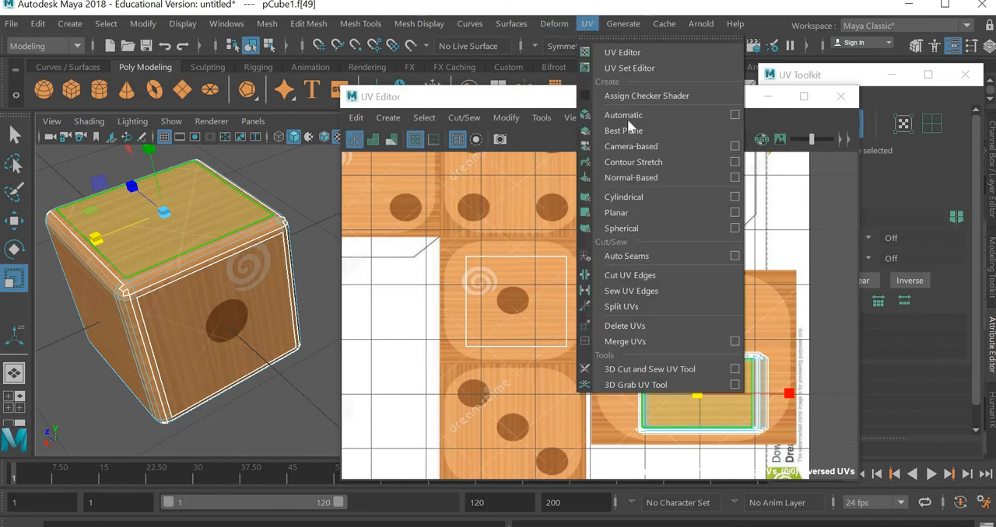
{"action": "mouse_move", "coordinate": [629, 274]}
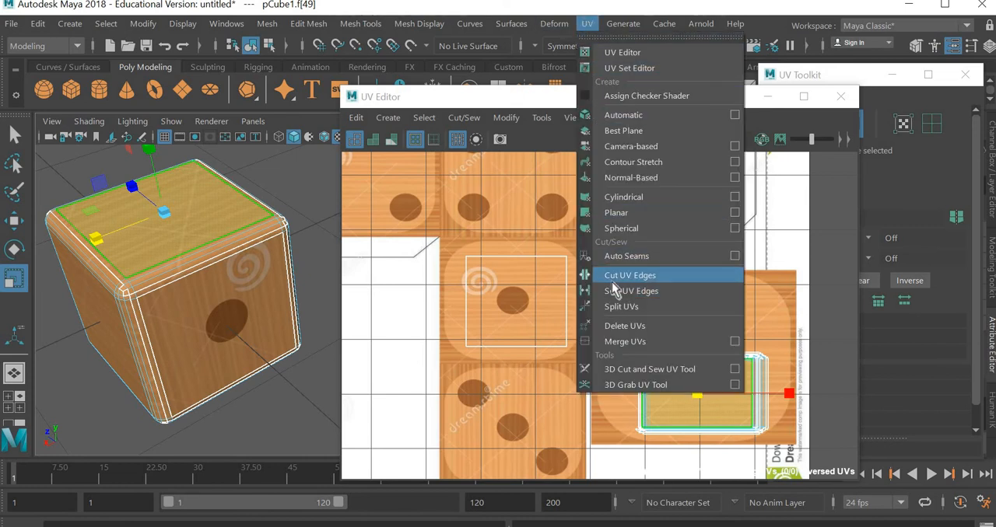
{"action": "left_click", "coordinate": [629, 274]}
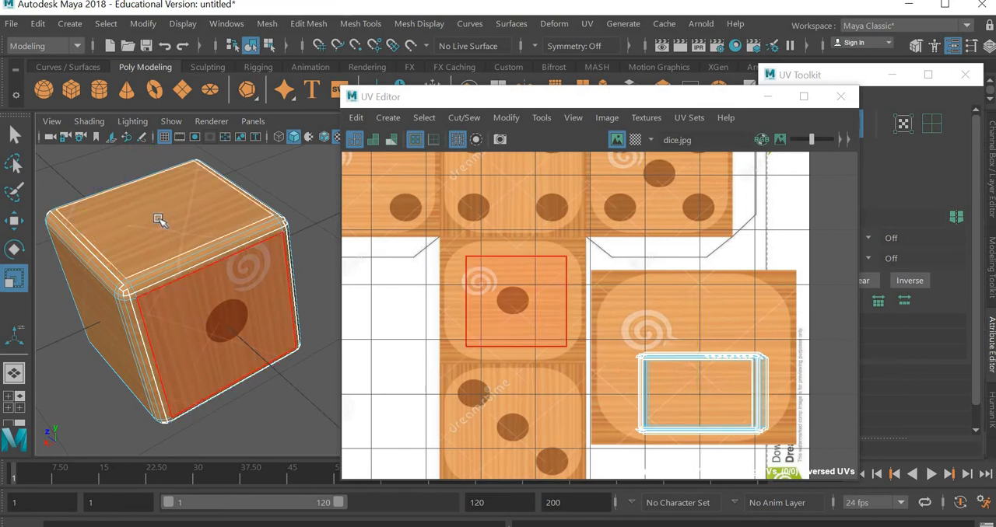
{"action": "left_click", "coordinate": [697, 392]}
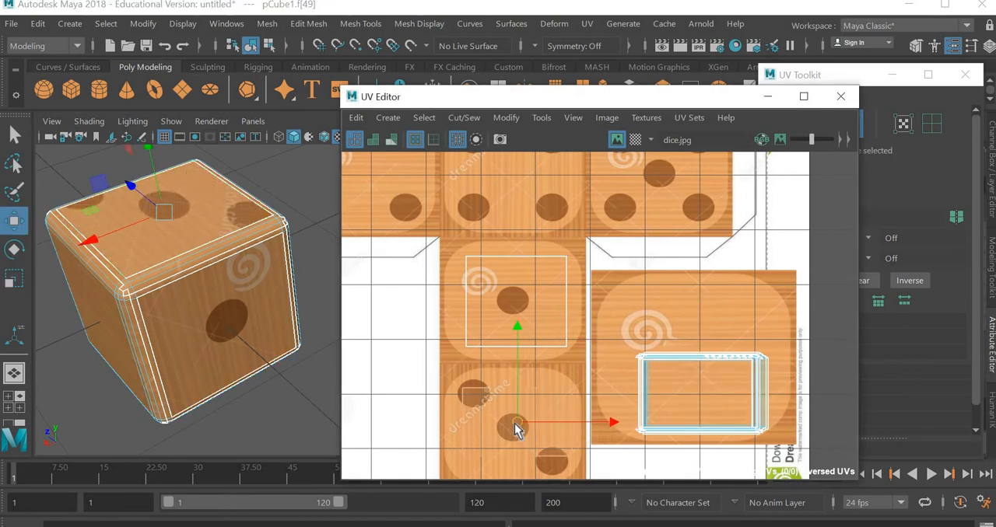
{"action": "left_click_drag", "start_coordinate": [516, 424], "coordinate": [512, 435]}
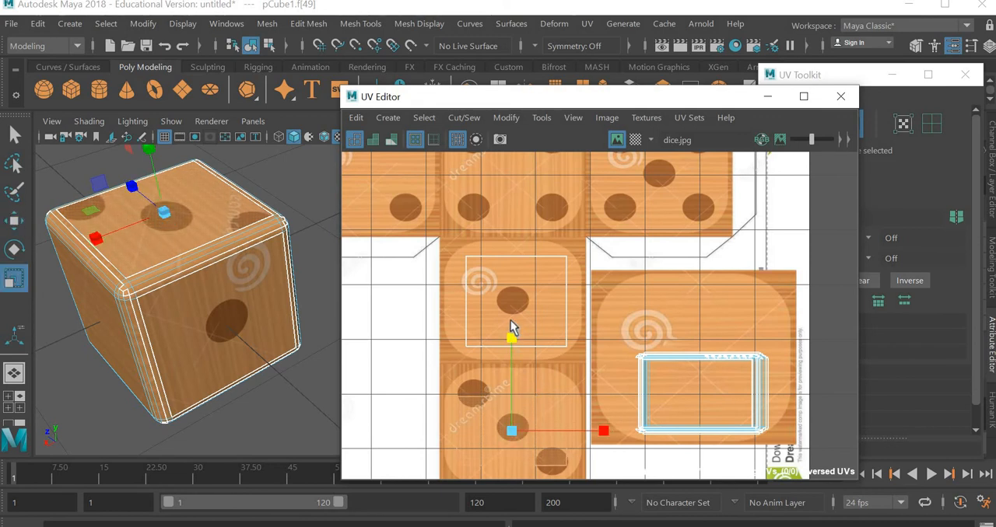
{"action": "left_click_drag", "start_coordinate": [511, 334], "coordinate": [510, 283]}
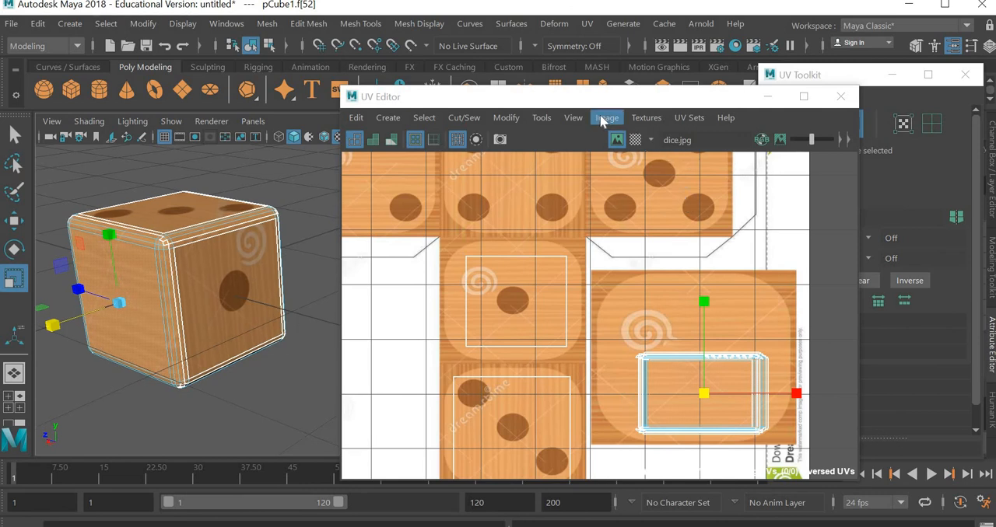
Select a side face and fit its UV shell over the four-pip square of the texture
{"action": "left_click", "coordinate": [586, 23]}
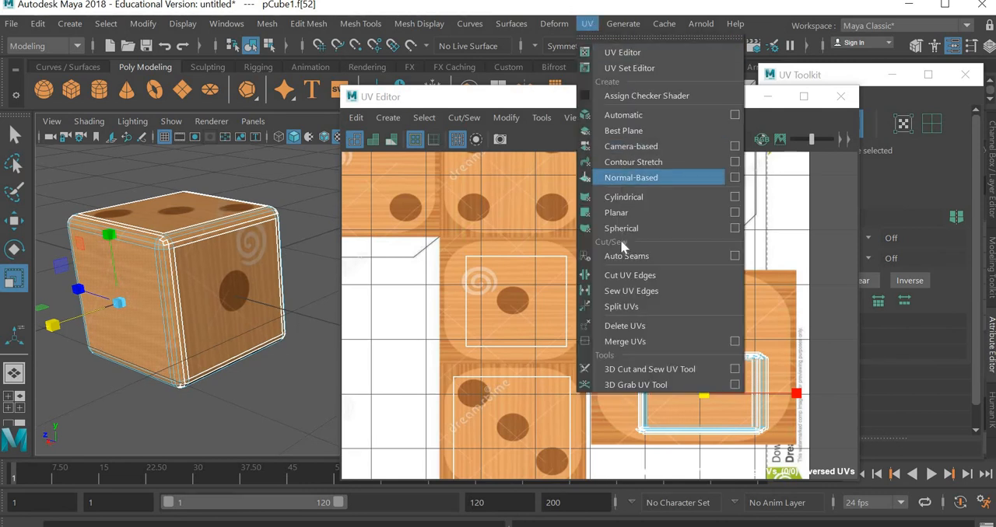
{"action": "left_click", "coordinate": [630, 177]}
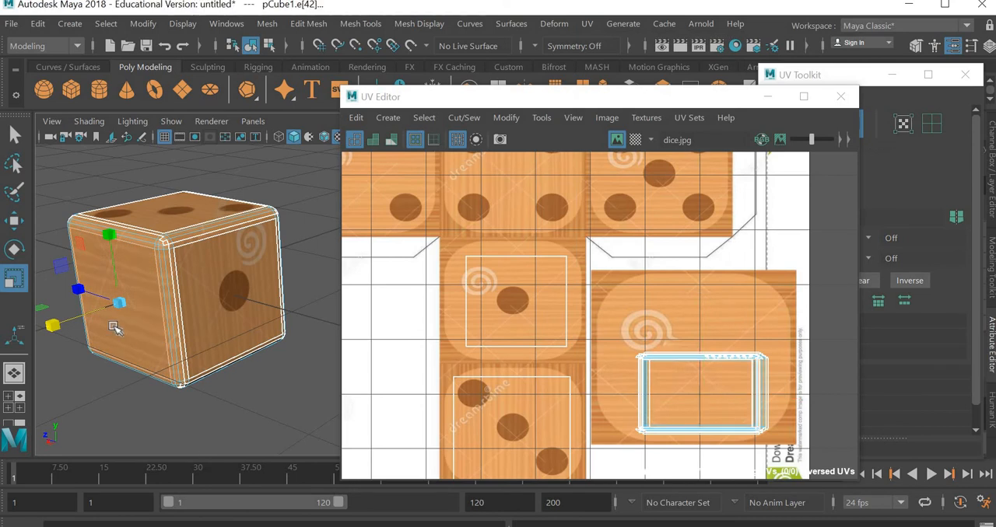
{"action": "left_click", "coordinate": [700, 392]}
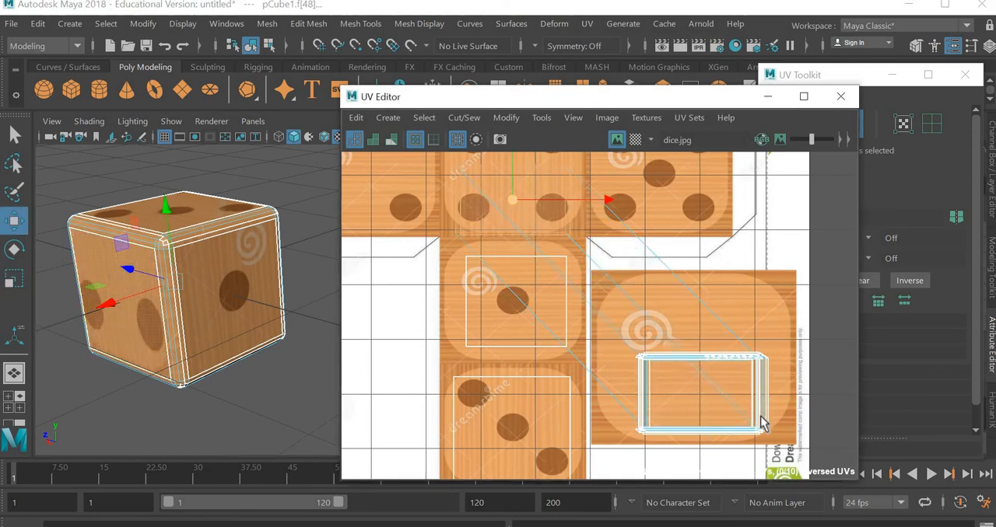
{"action": "left_click", "coordinate": [132, 308]}
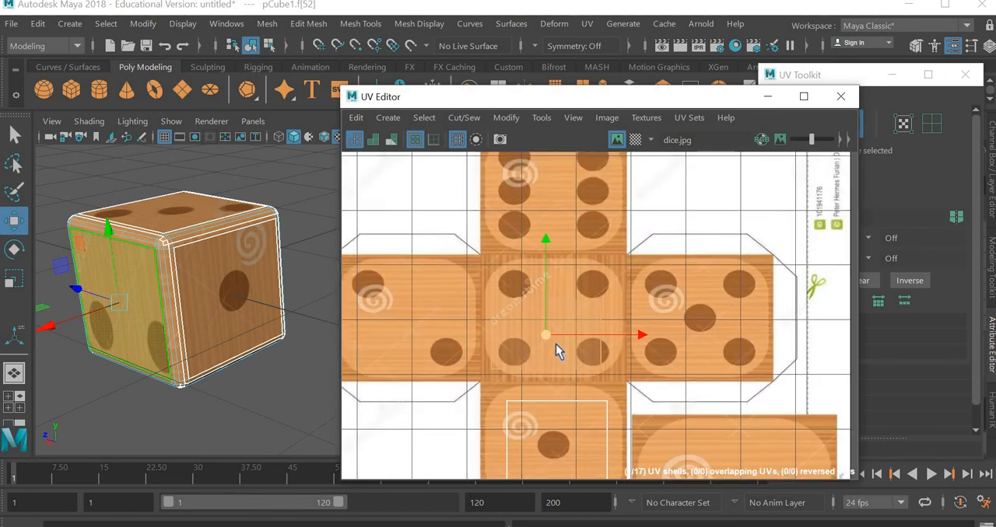
{"action": "left_click", "coordinate": [544, 335]}
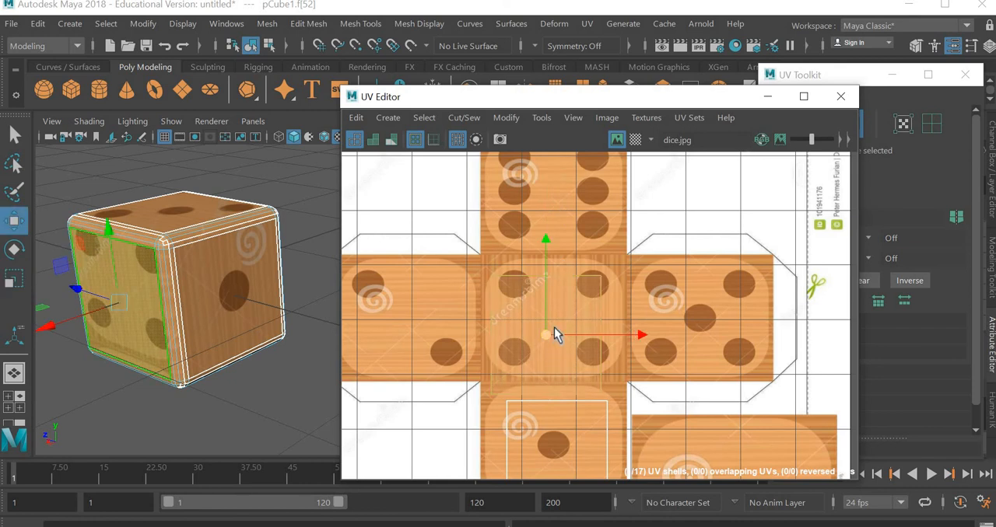
{"action": "left_click_drag", "start_coordinate": [545, 334], "coordinate": [553, 317]}
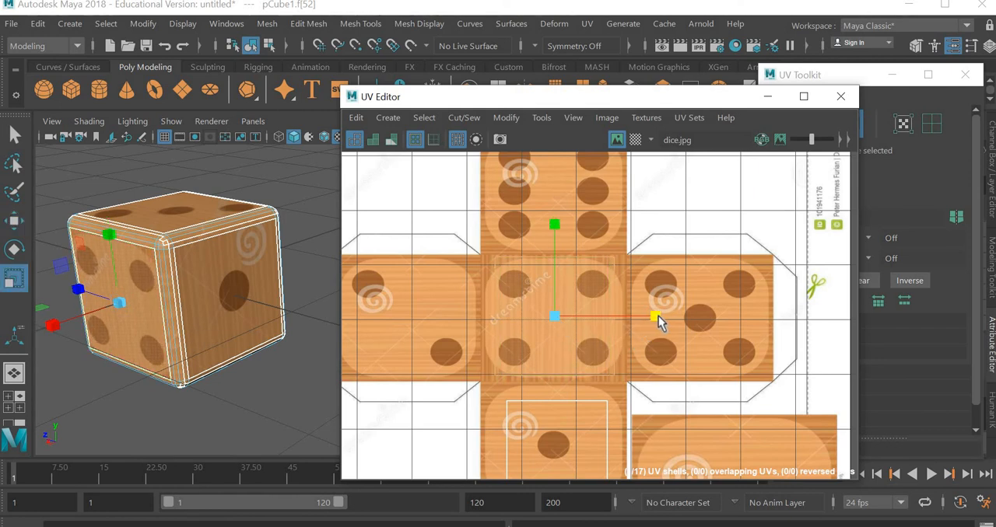
{"action": "left_click", "coordinate": [554, 318]}
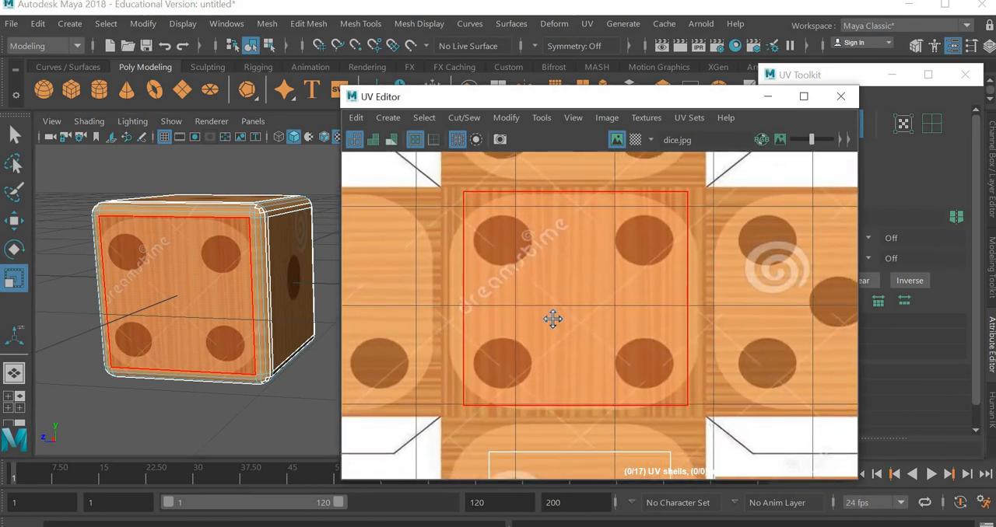
{"action": "mouse_move", "coordinate": [491, 243]}
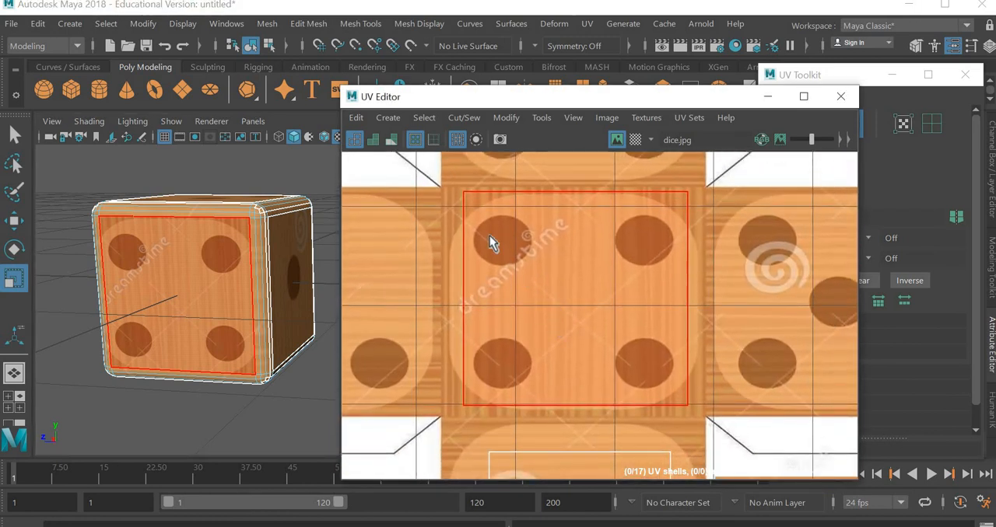
{"action": "mouse_move", "coordinate": [504, 224]}
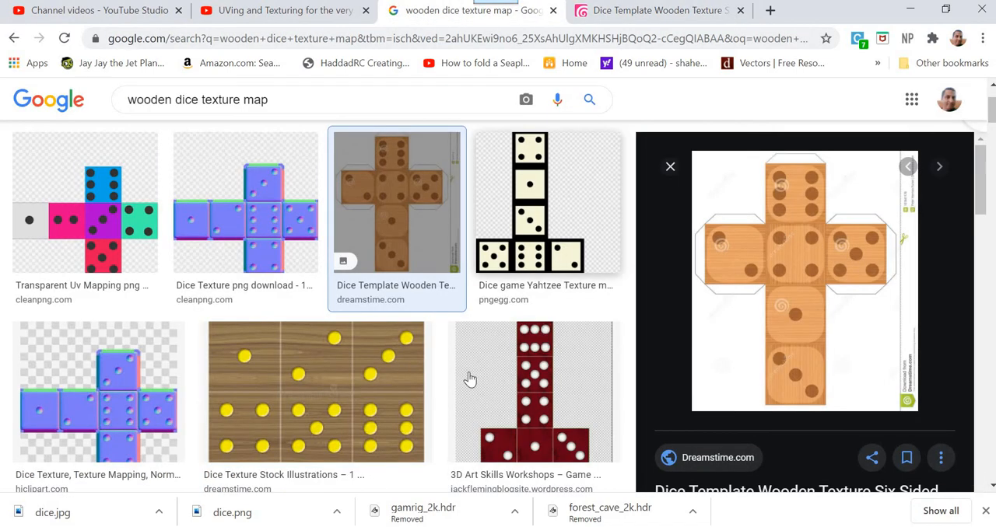
Preview the red-and-white dice template among Chrome's image results
{"action": "left_click", "coordinate": [532, 392]}
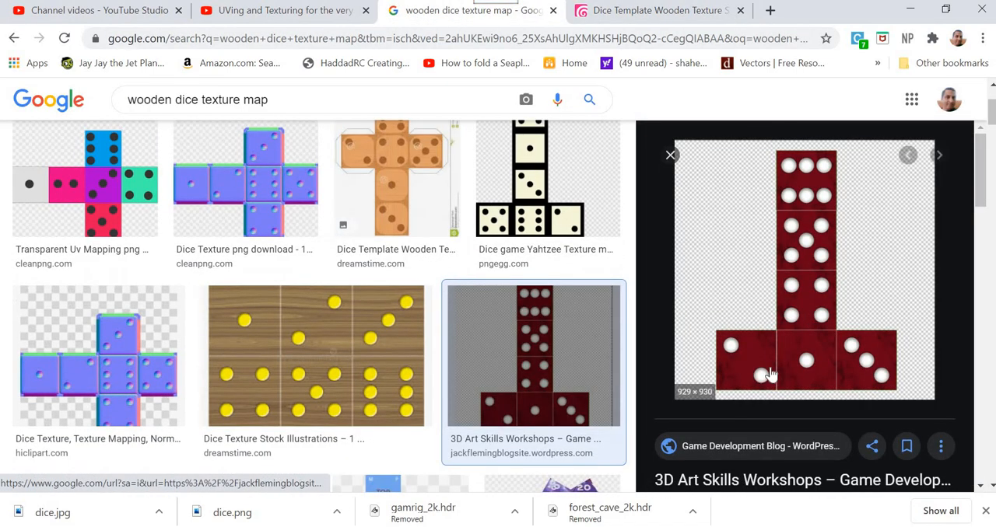
{"action": "mouse_move", "coordinate": [843, 319]}
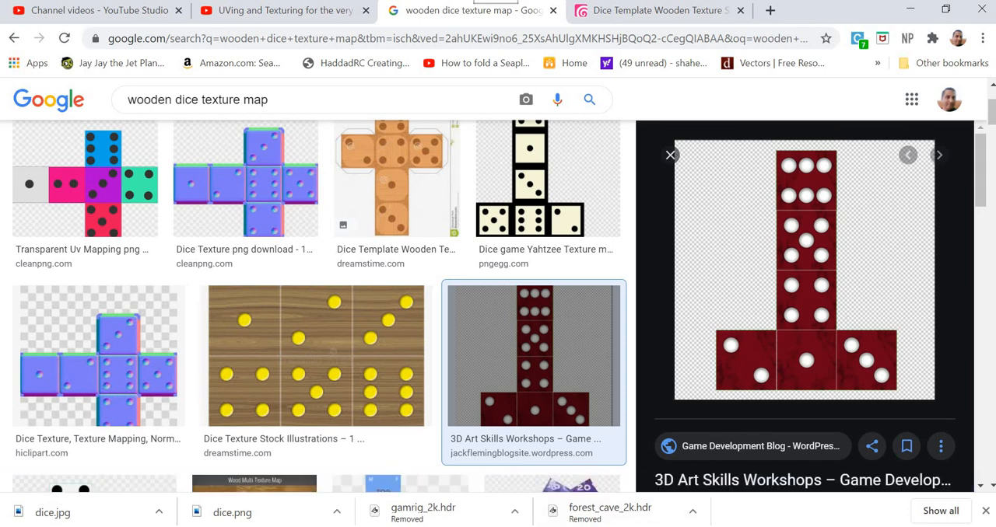
{"action": "mouse_move", "coordinate": [563, 385]}
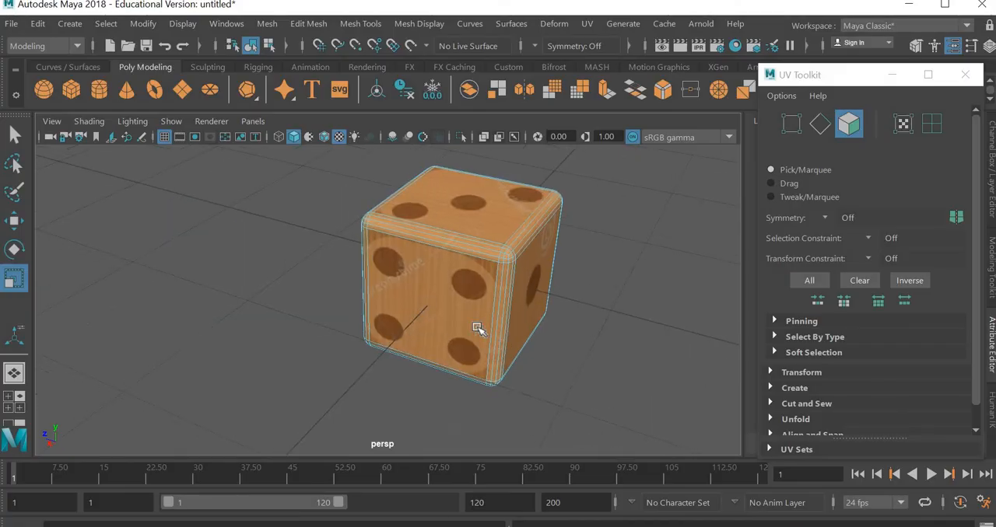
{"action": "right_click", "coordinate": [478, 327]}
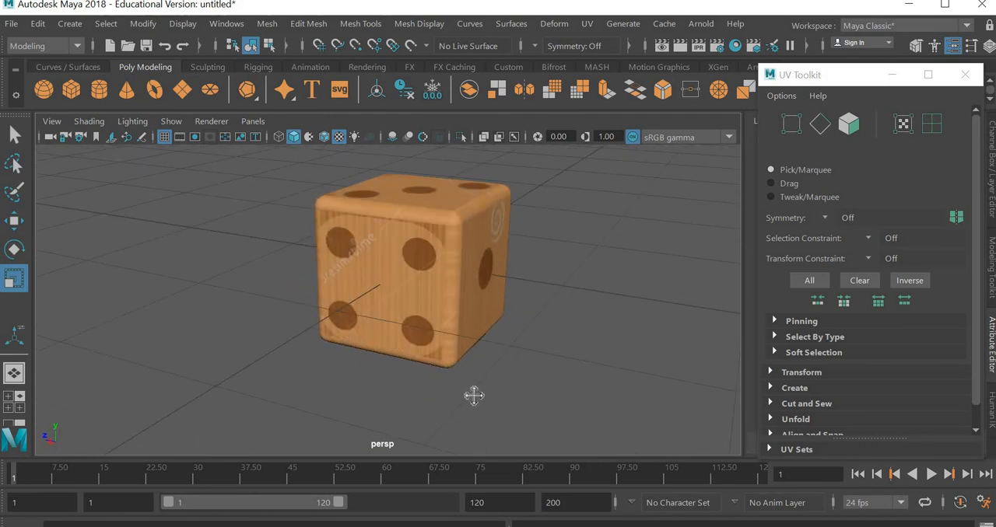
{"action": "left_click_drag", "start_coordinate": [474, 395], "coordinate": [451, 371]}
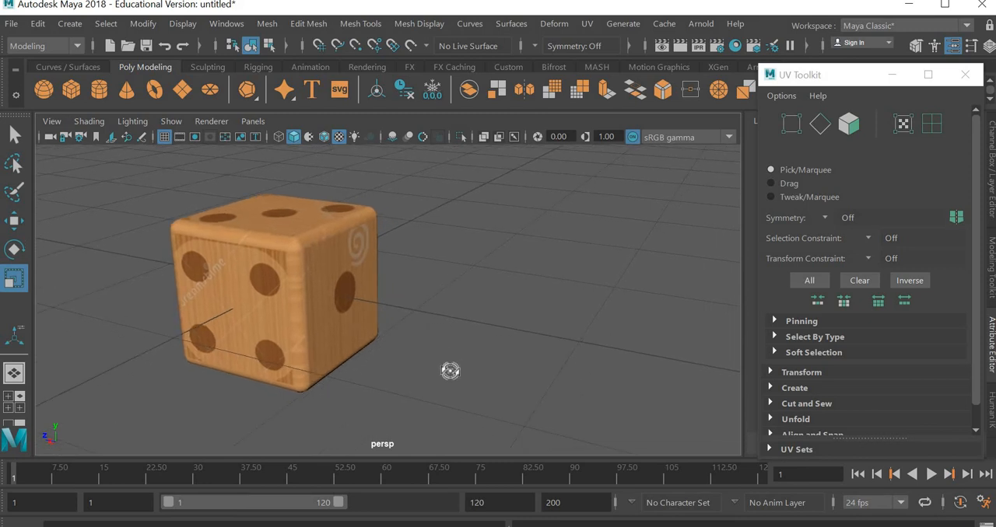
{"action": "left_click_drag", "start_coordinate": [449, 371], "coordinate": [479, 357]}
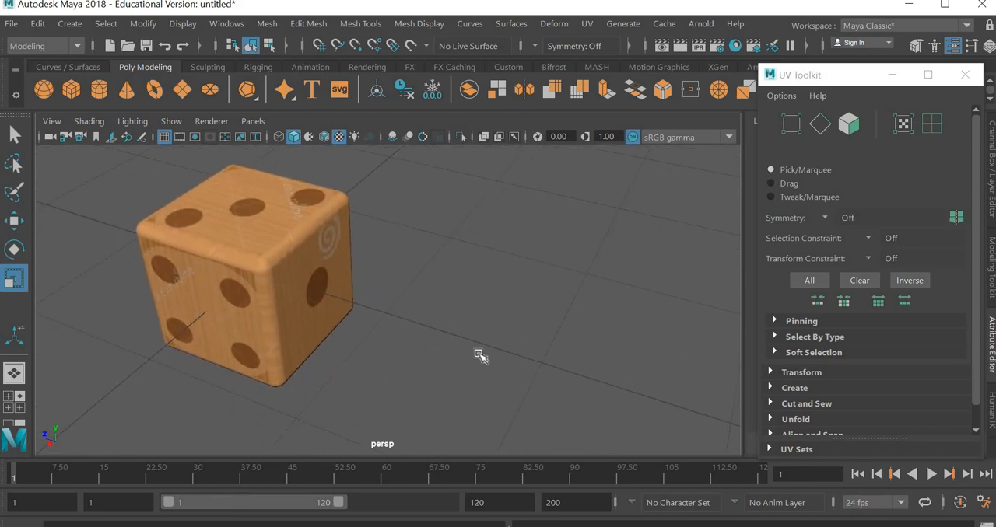